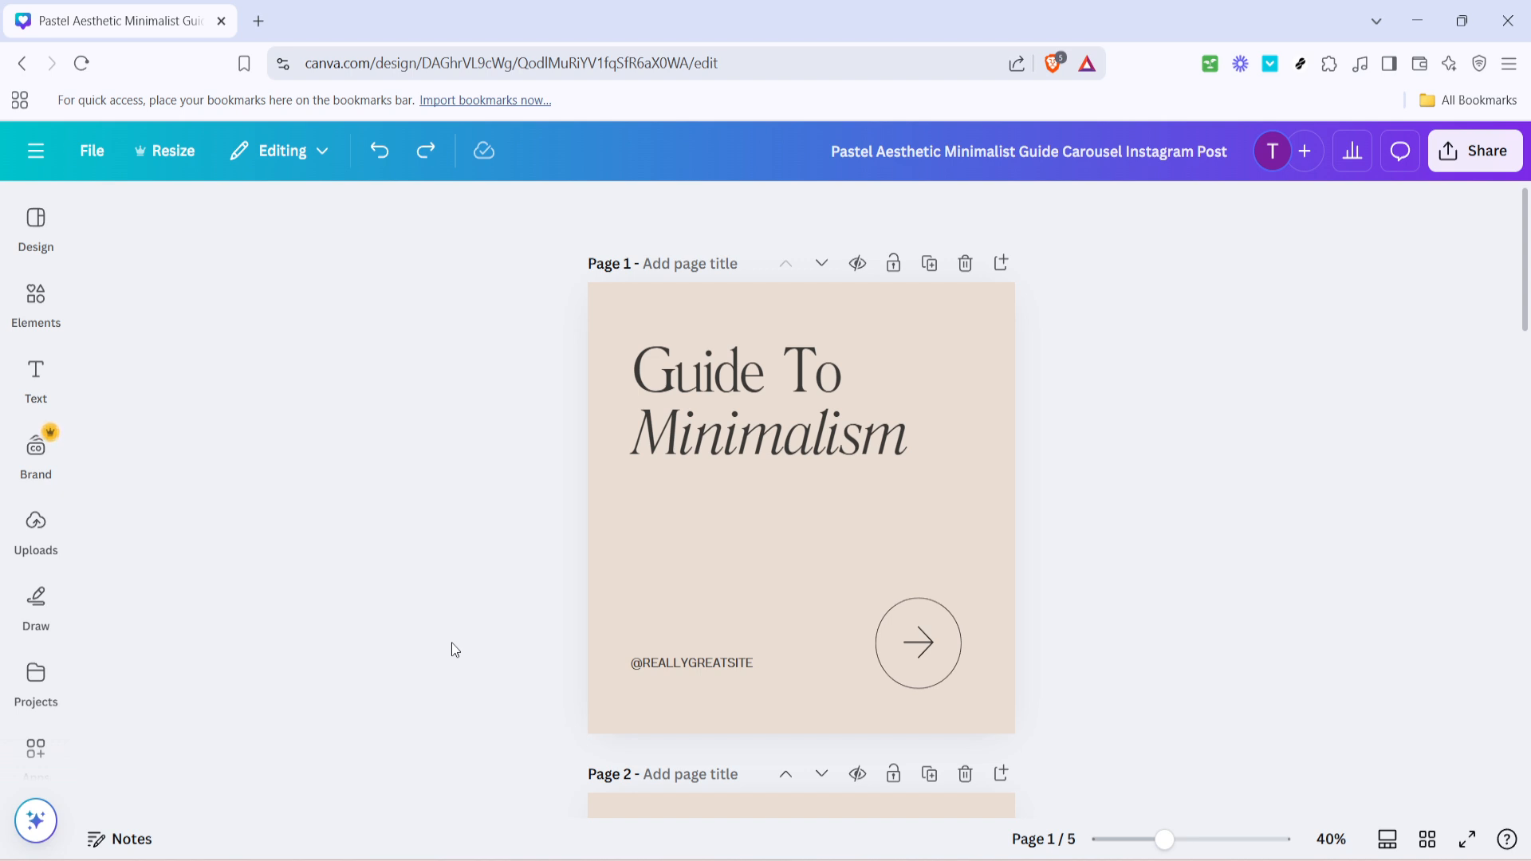
{"action": "mouse_move", "coordinate": [1224, 410]}
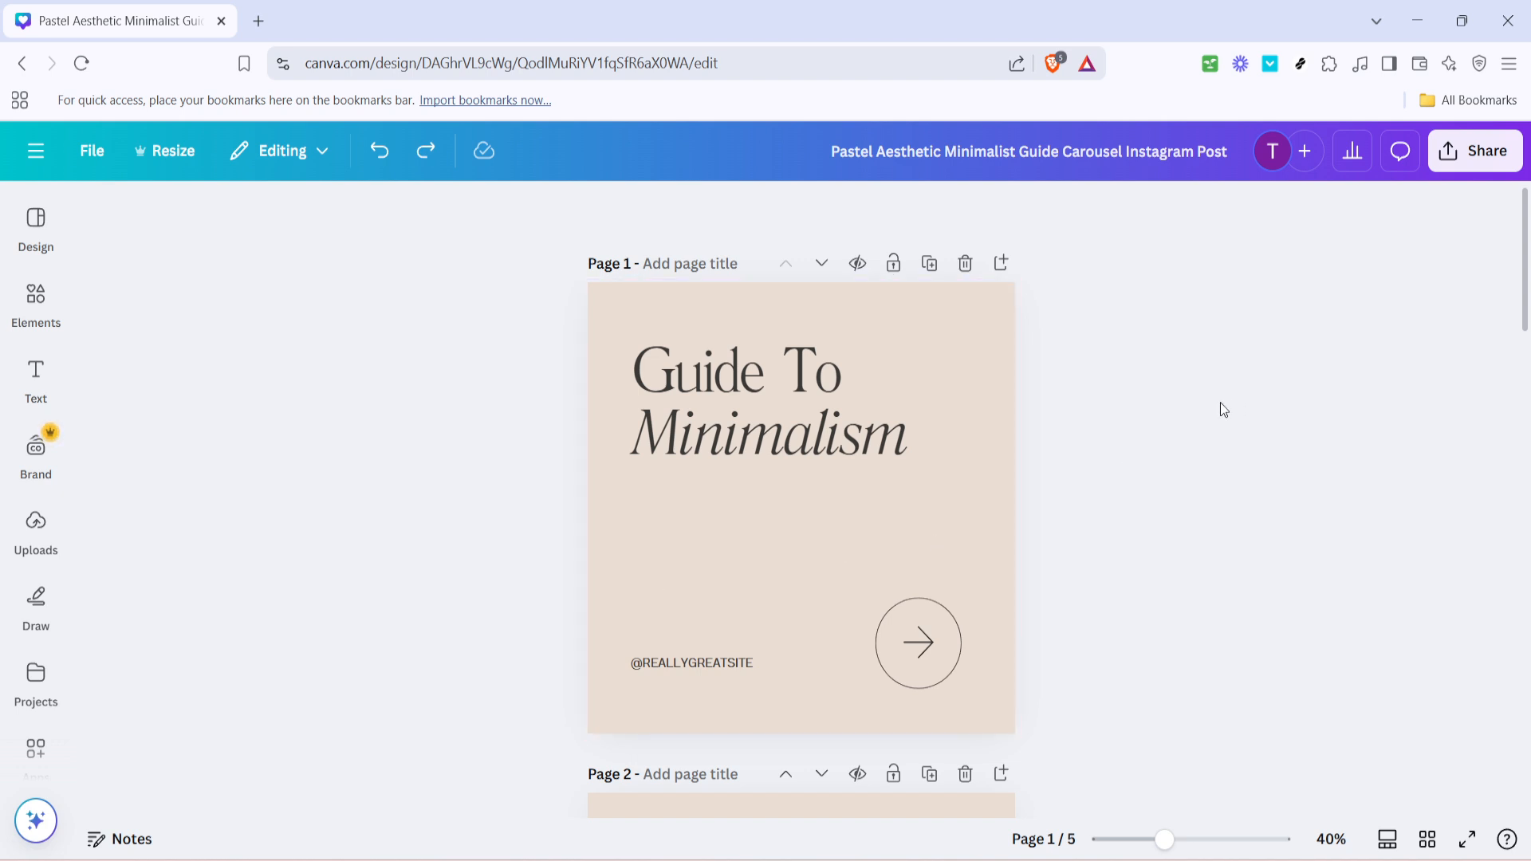
Step: Select the 'Guide To Minimalism' heading on page 1 to expose its text formatting options
{"action": "left_click", "coordinate": [800, 440]}
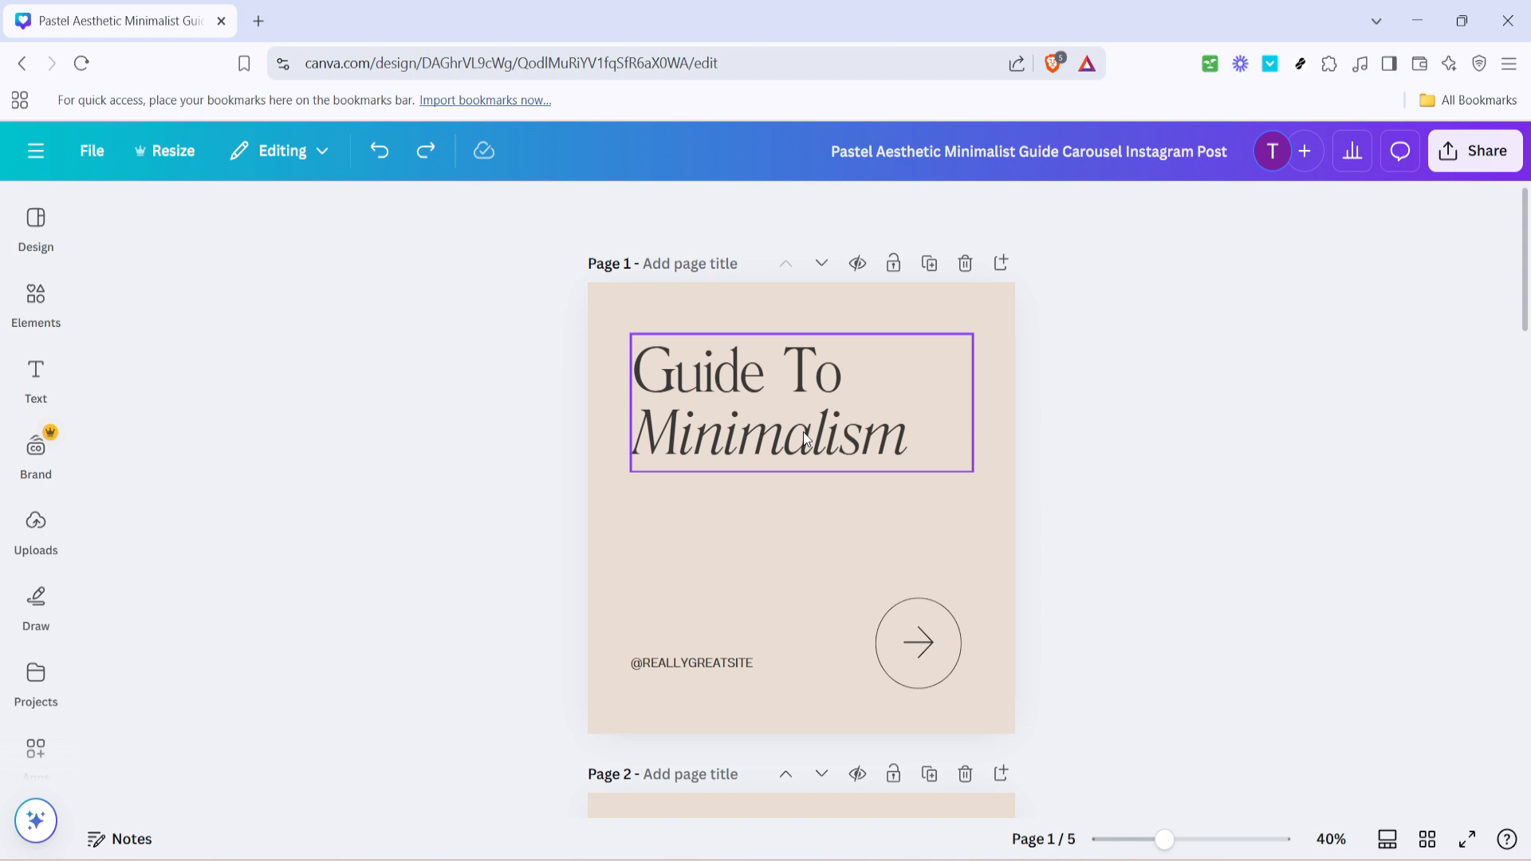
{"action": "left_click", "coordinate": [801, 404]}
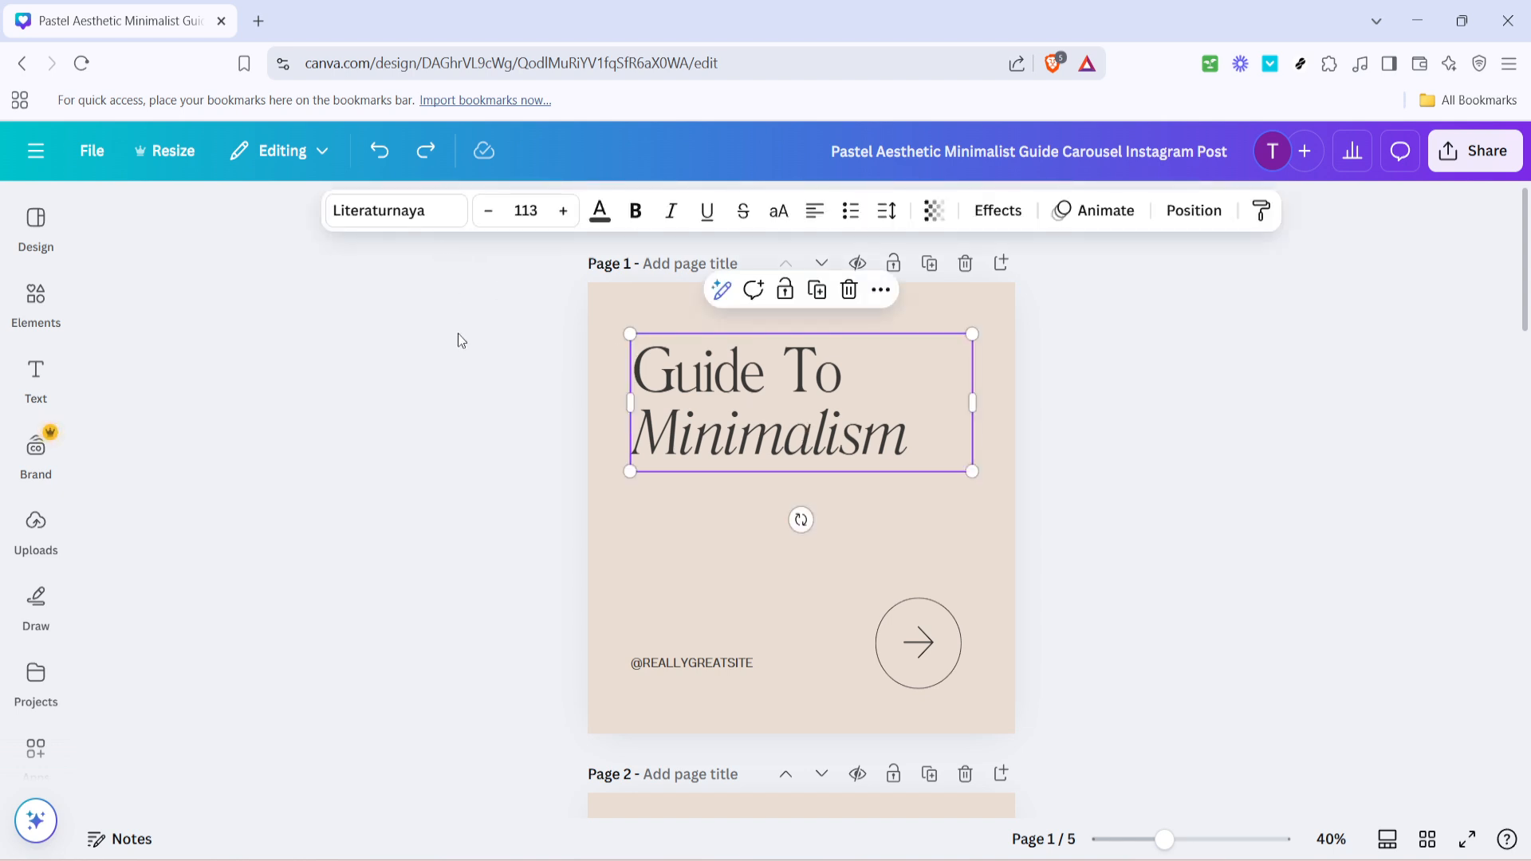
{"action": "mouse_move", "coordinate": [473, 303]}
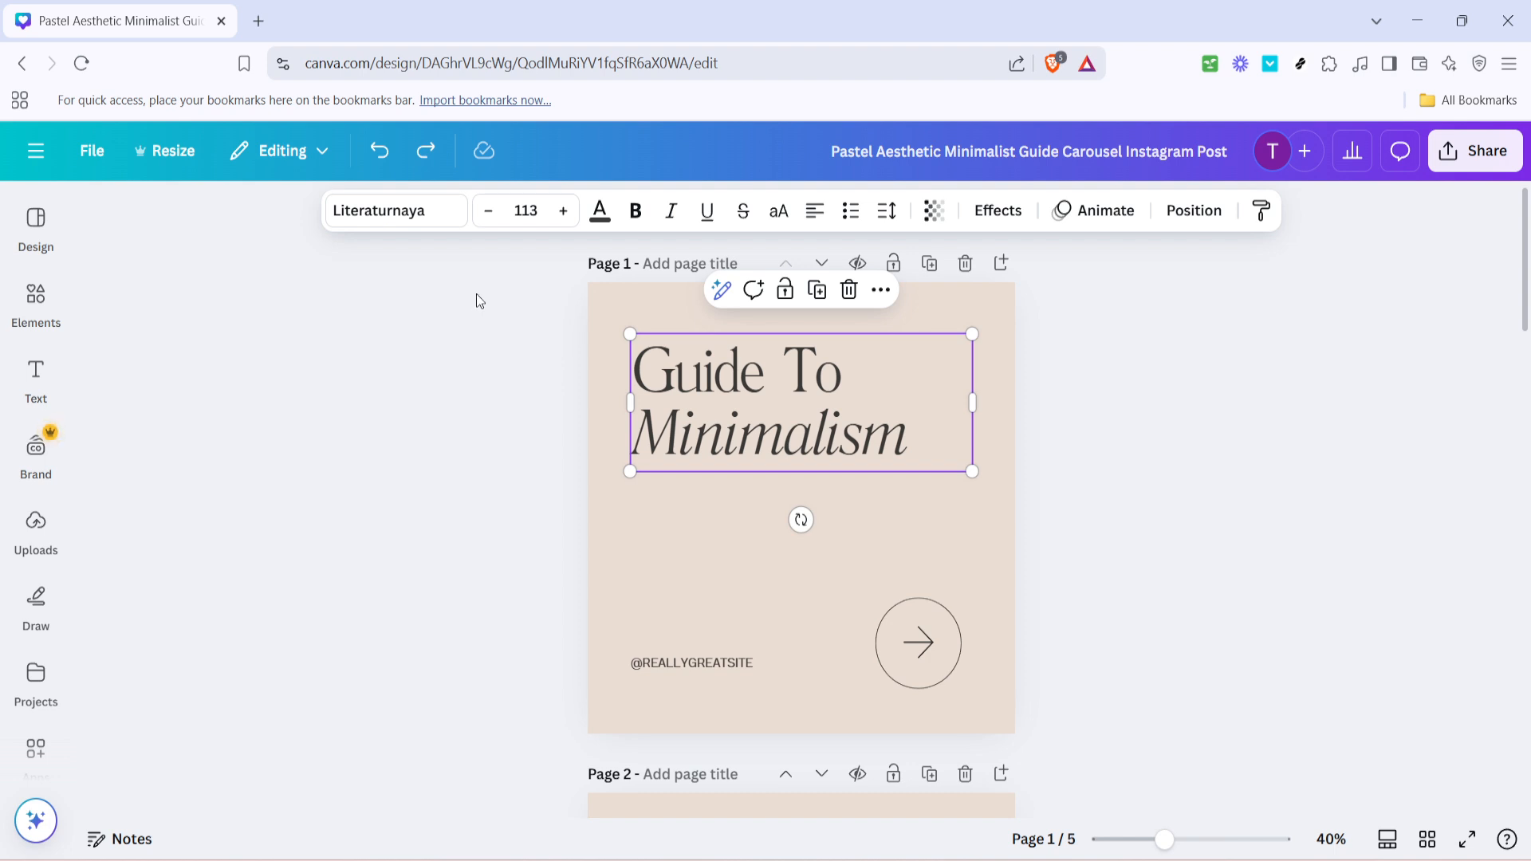
{"action": "mouse_move", "coordinate": [467, 296]}
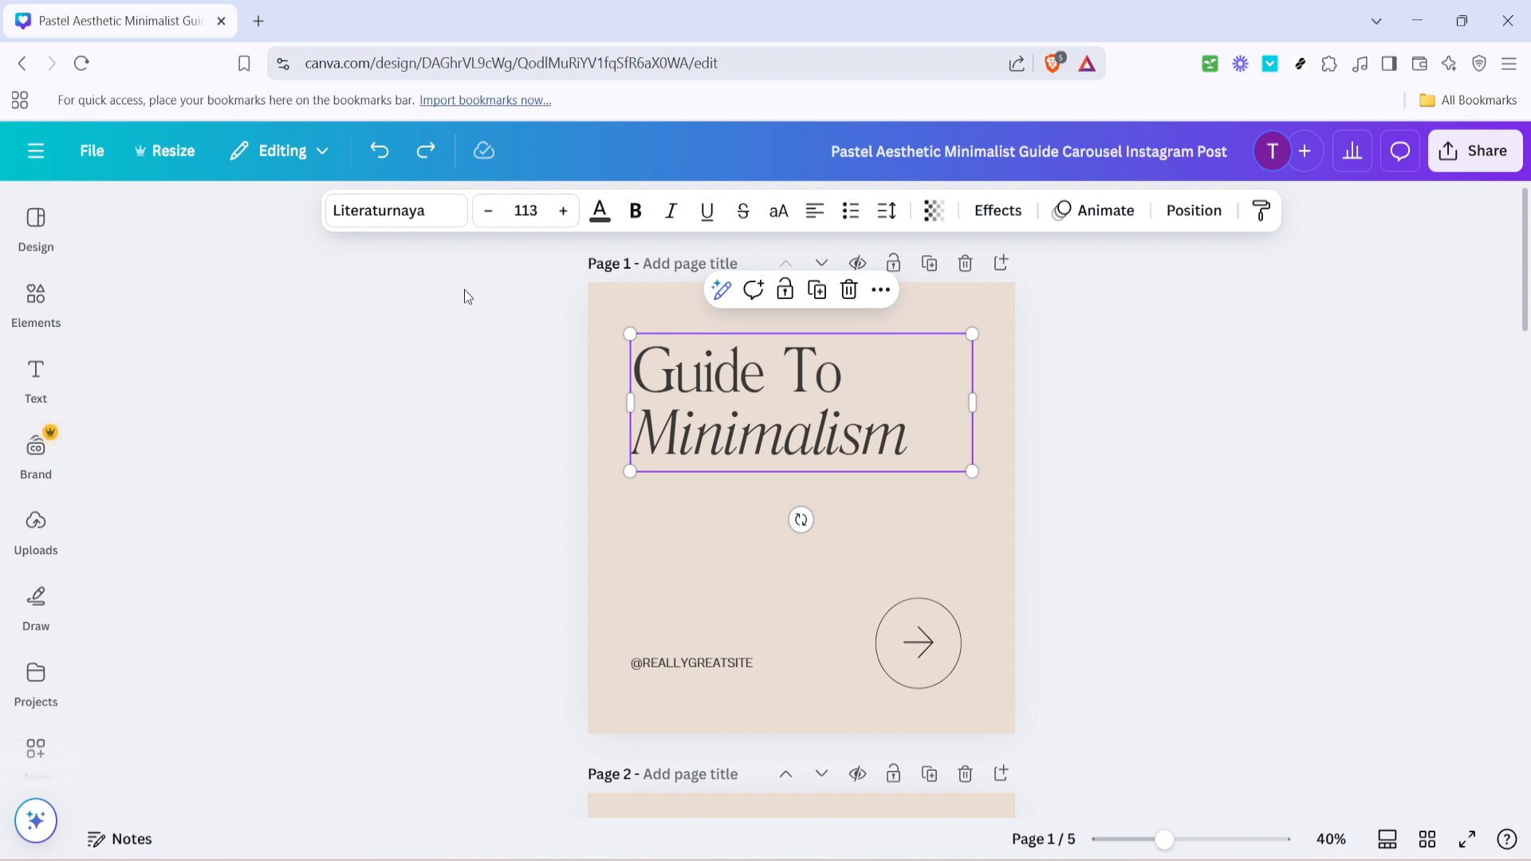
{"action": "mouse_move", "coordinate": [496, 349]}
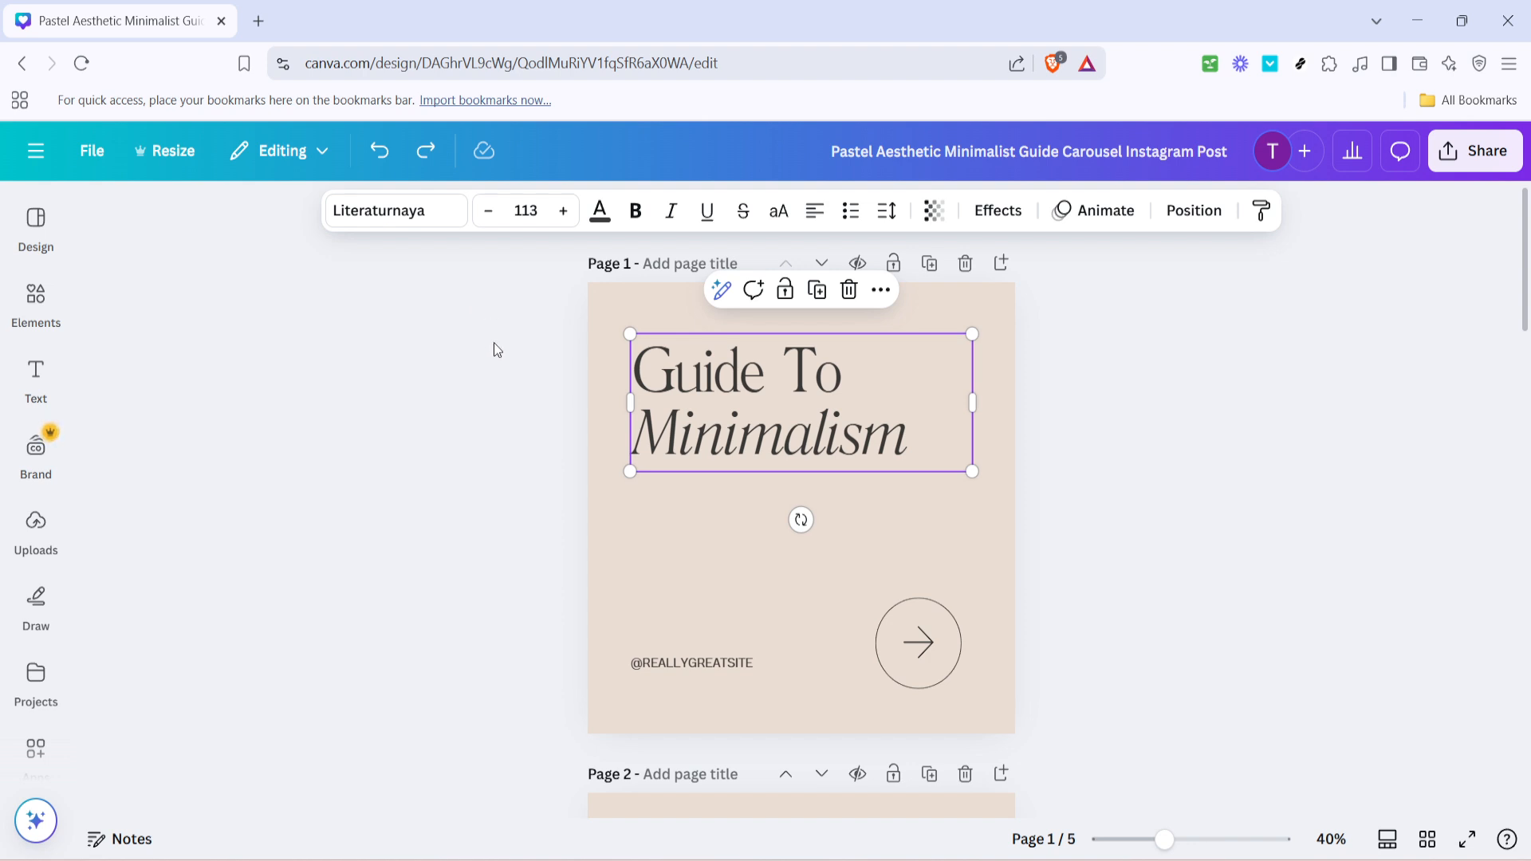
{"action": "mouse_move", "coordinate": [470, 291]}
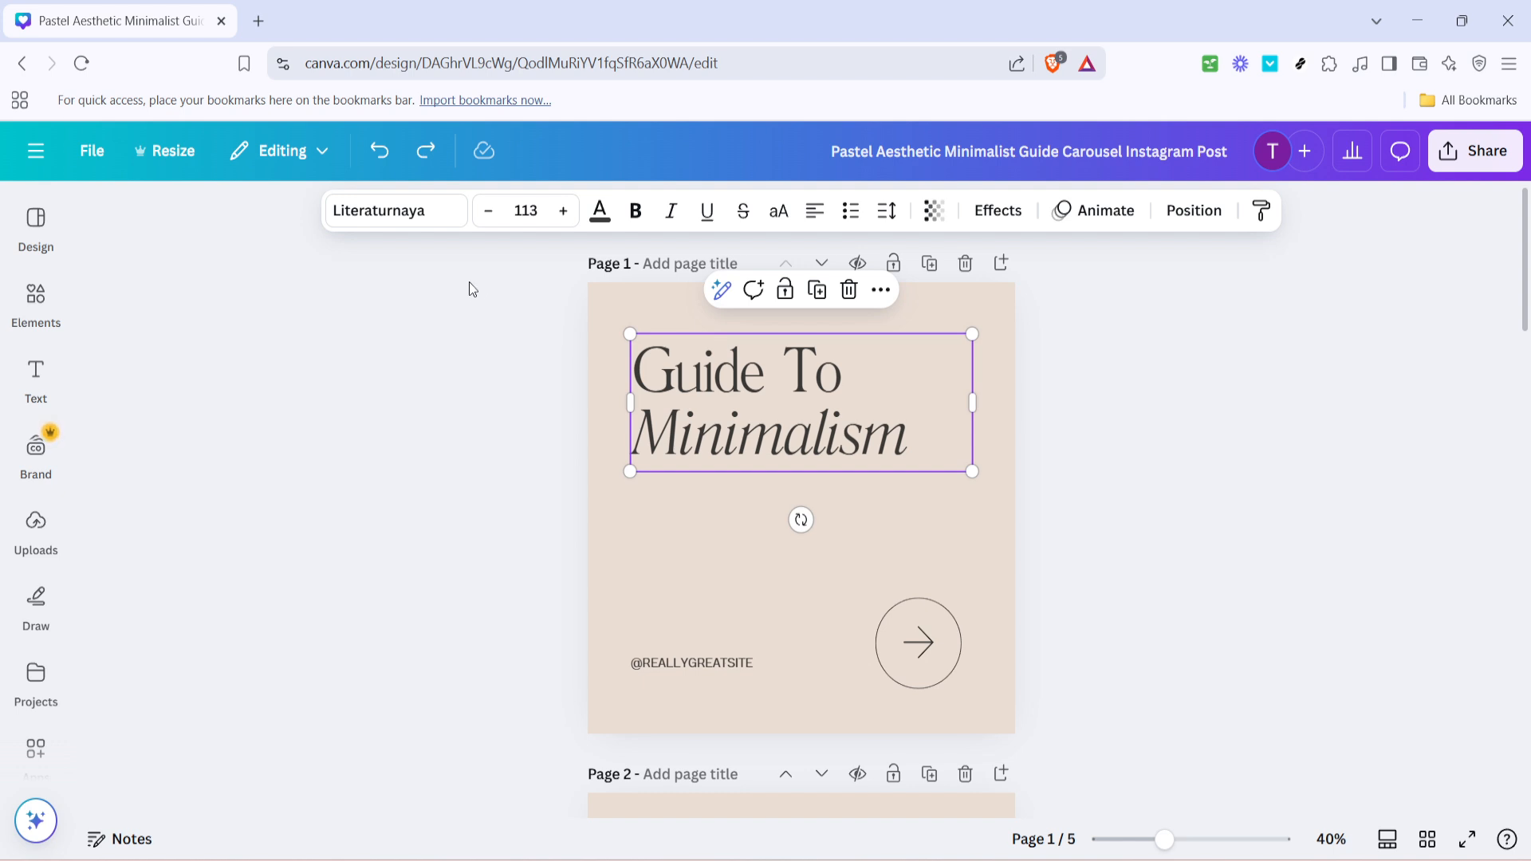
{"action": "mouse_move", "coordinate": [426, 273]}
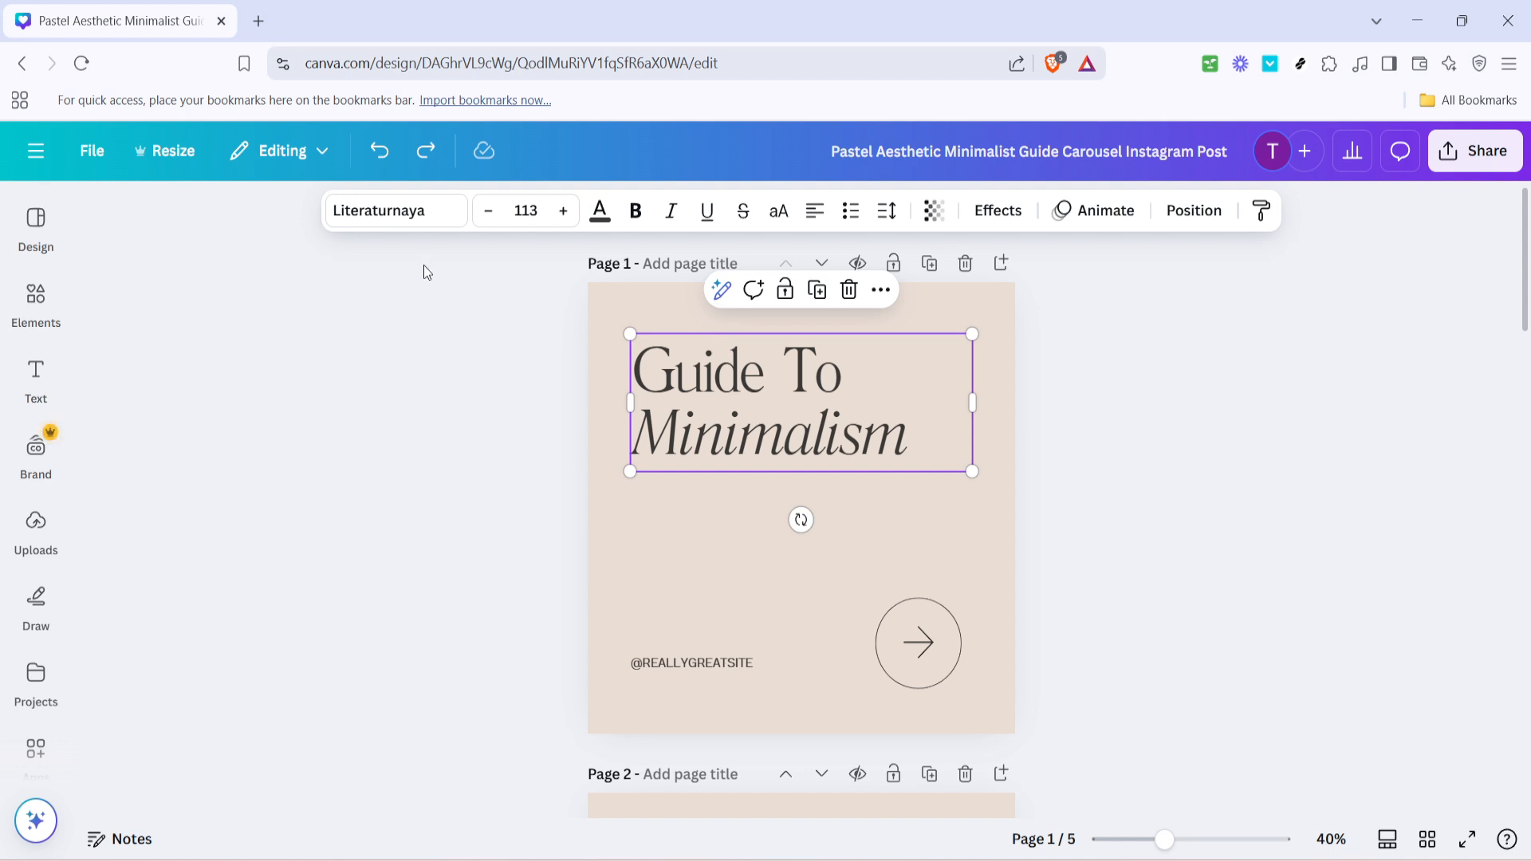
{"action": "mouse_move", "coordinate": [412, 257]}
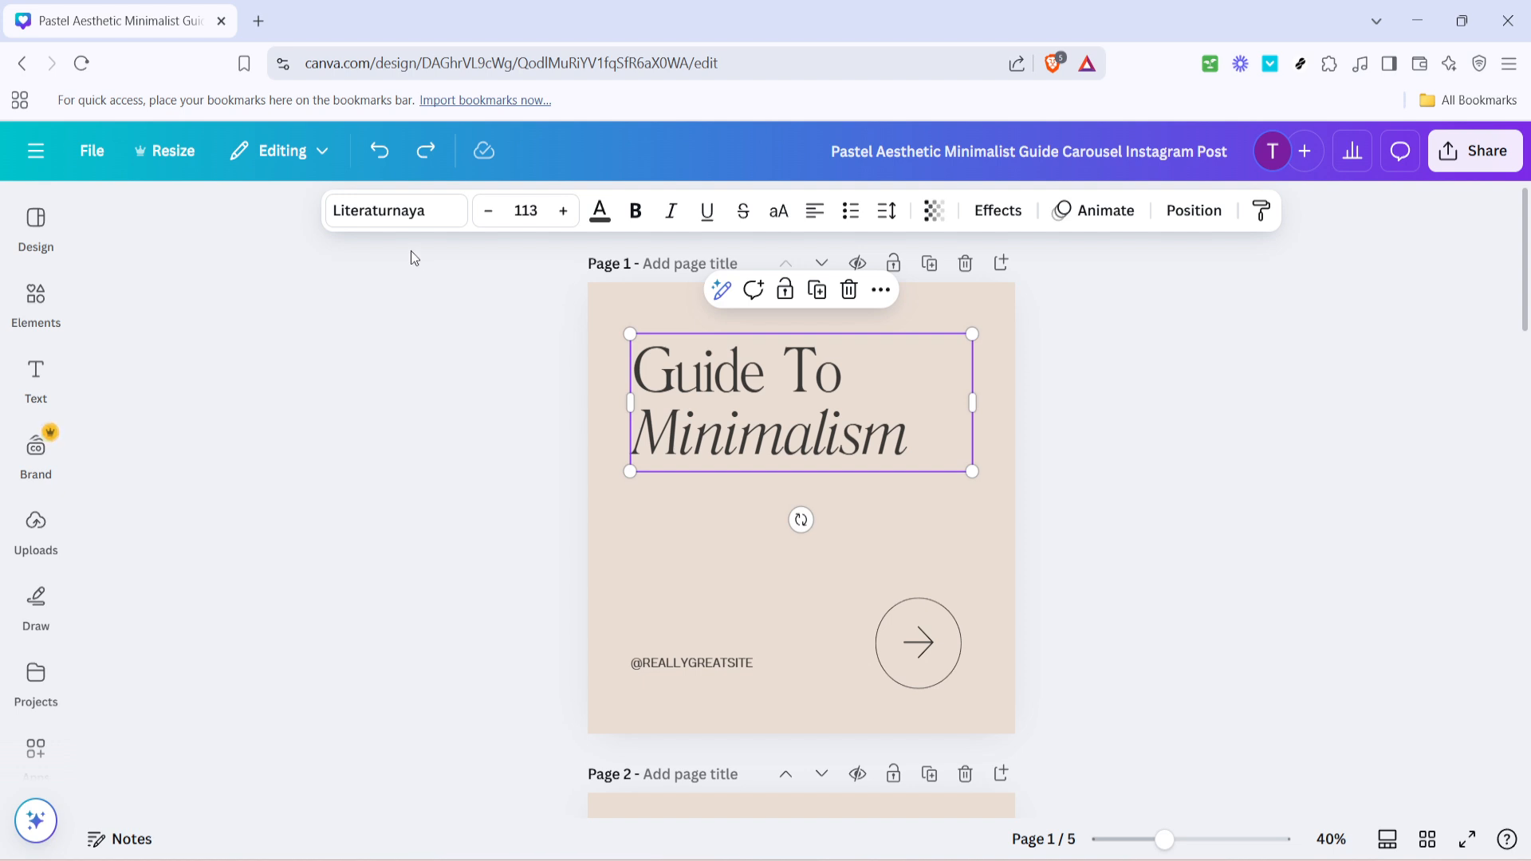
{"action": "mouse_move", "coordinate": [395, 225]}
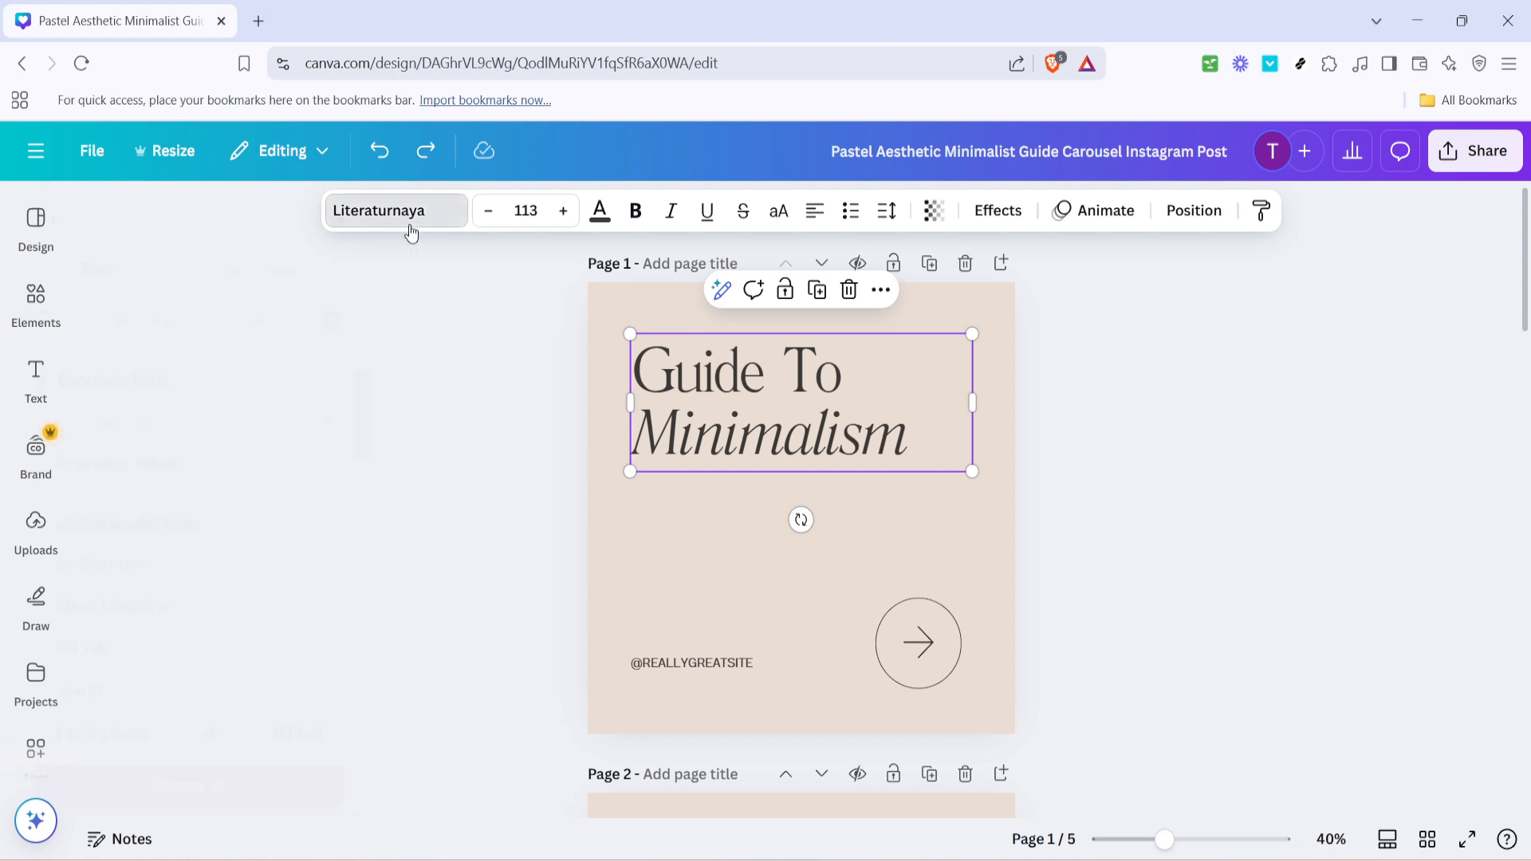
Step: Change the heading's font from Literaturnaya to the Brittany script font
{"action": "left_click", "coordinate": [395, 211]}
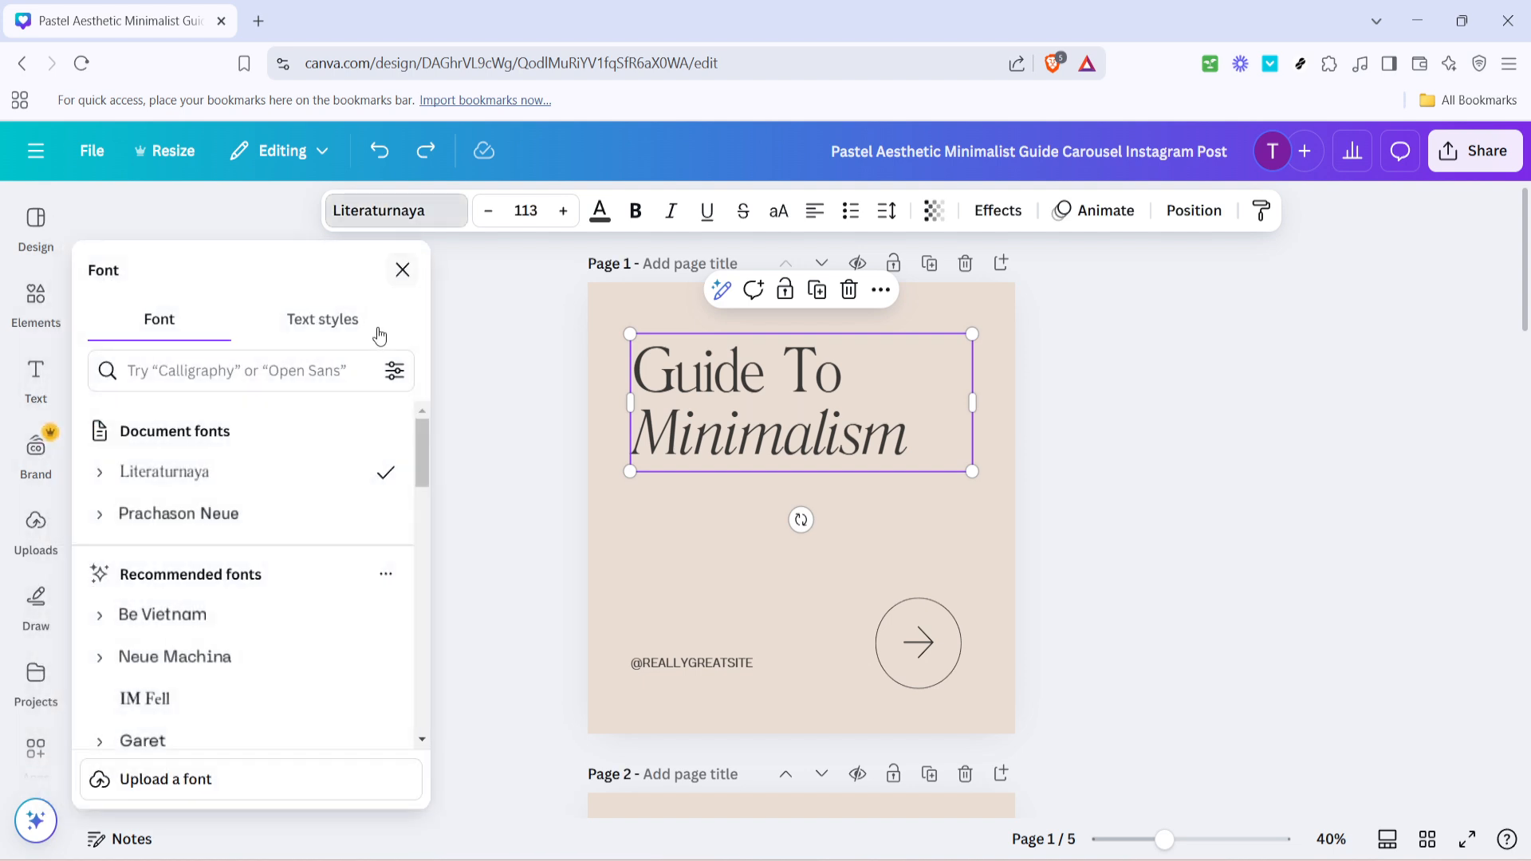
{"action": "scroll", "scroll_direction": "down", "scroll_amount": 3}
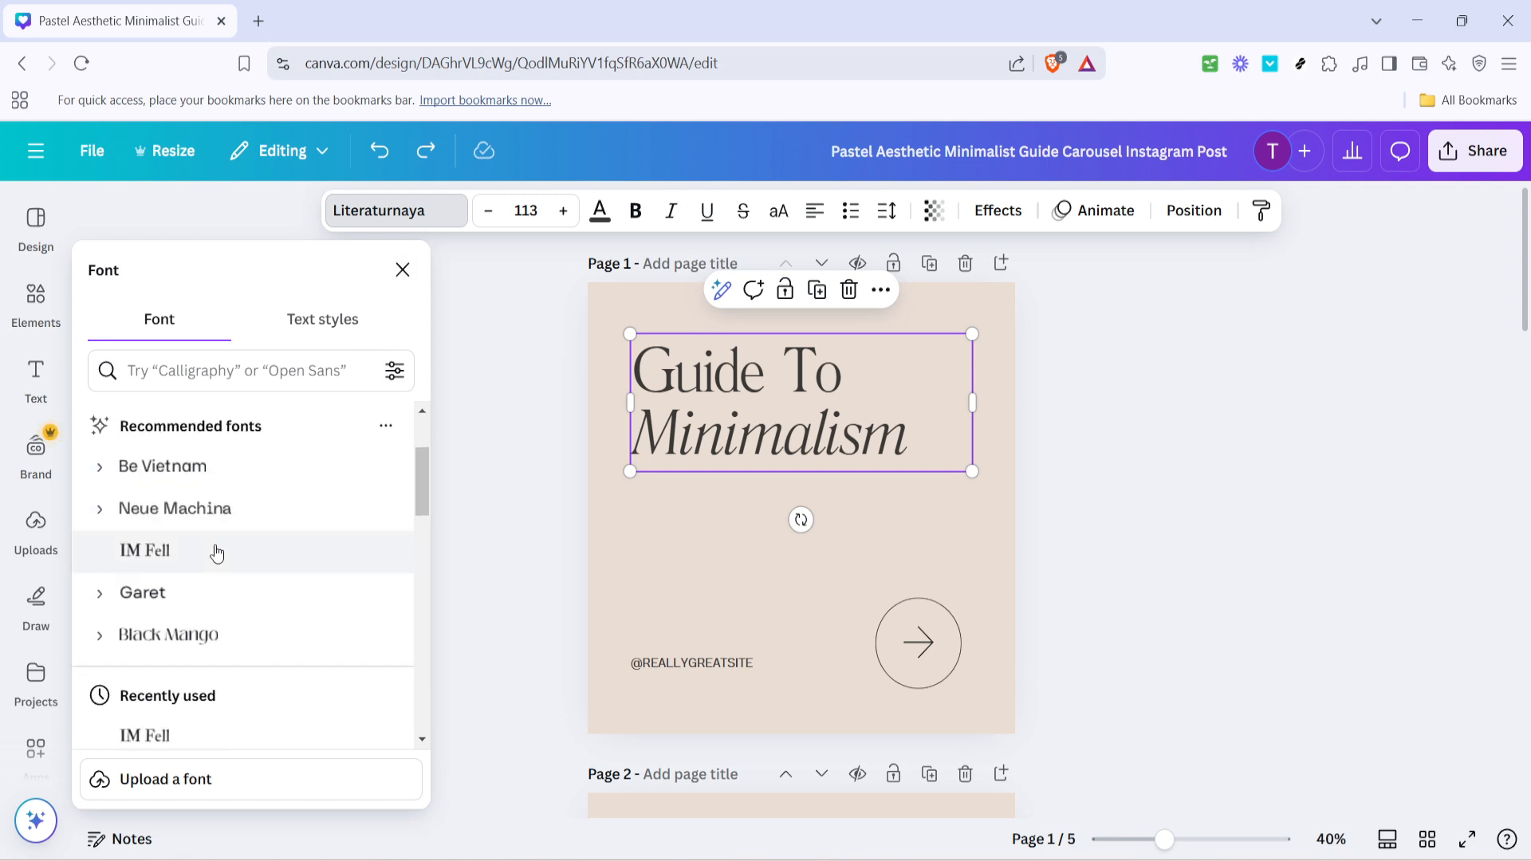
{"action": "scroll", "scroll_direction": "down", "scroll_amount": 3}
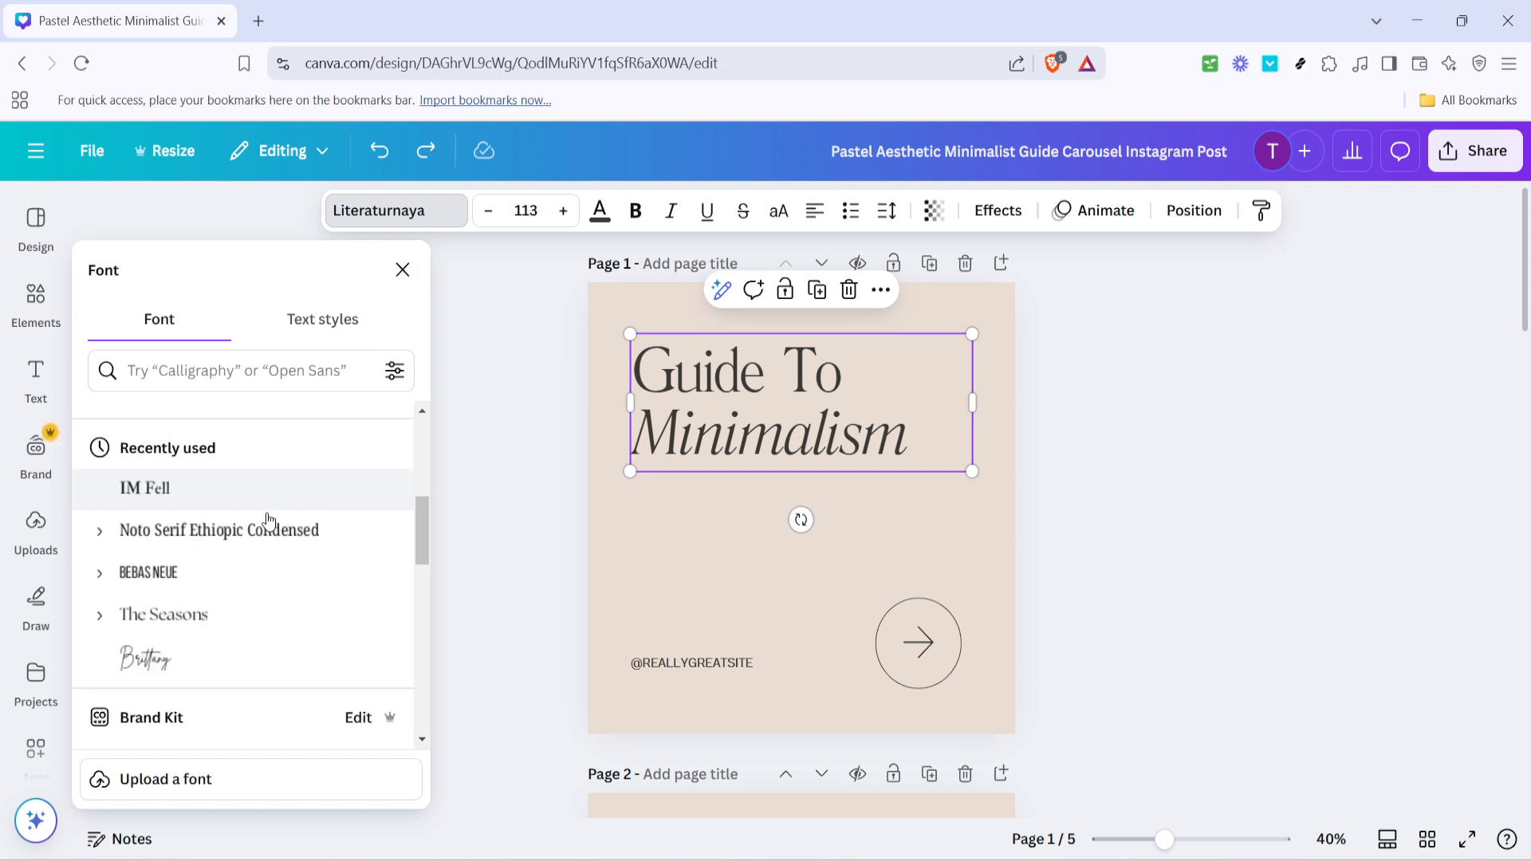
{"action": "scroll", "scroll_direction": "down", "scroll_amount": 3}
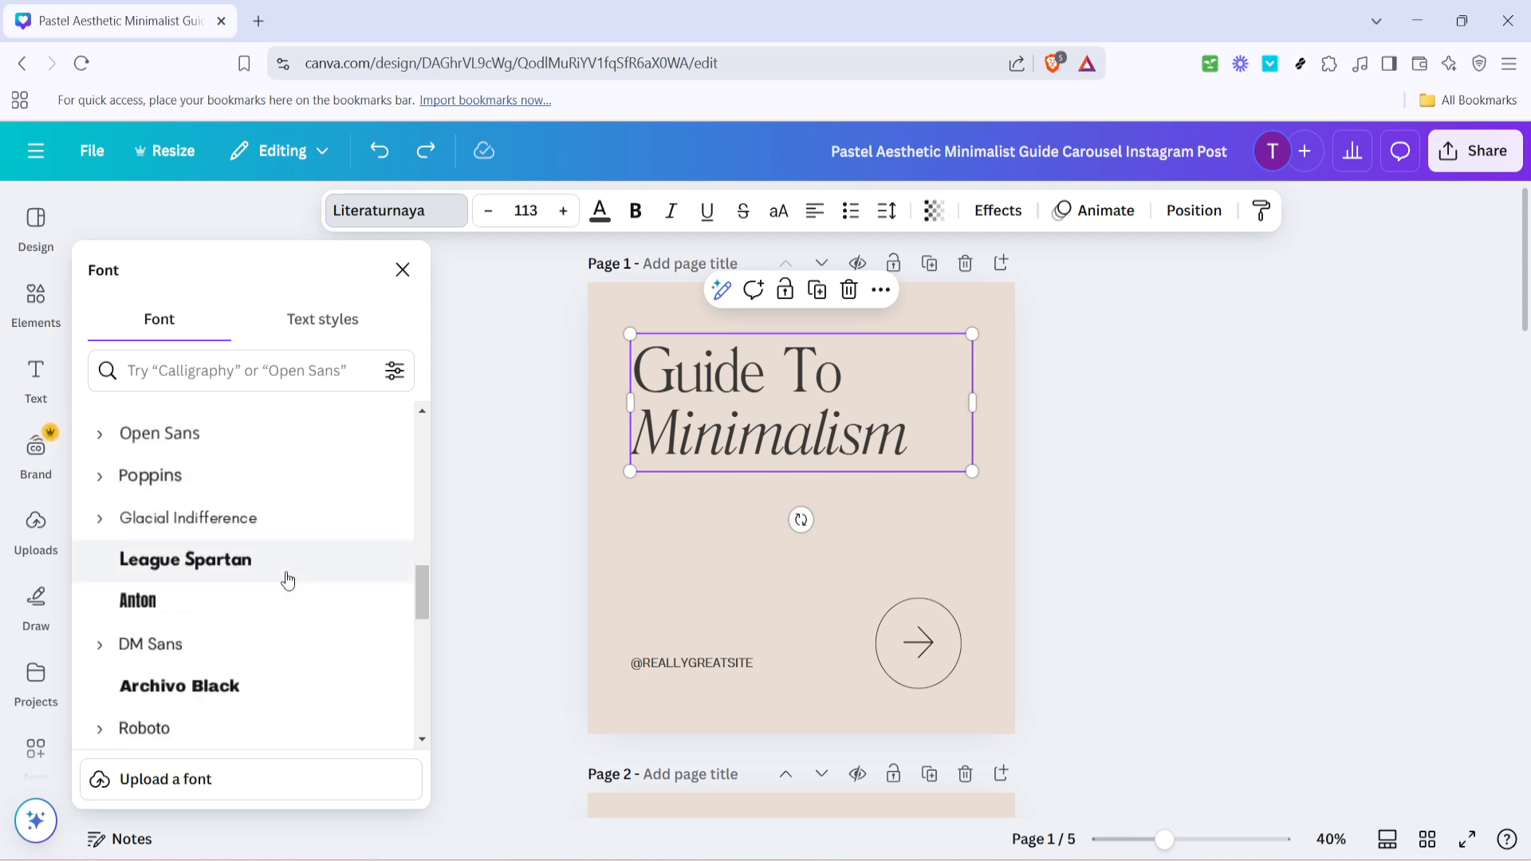
{"action": "scroll", "scroll_direction": "down", "scroll_amount": 3}
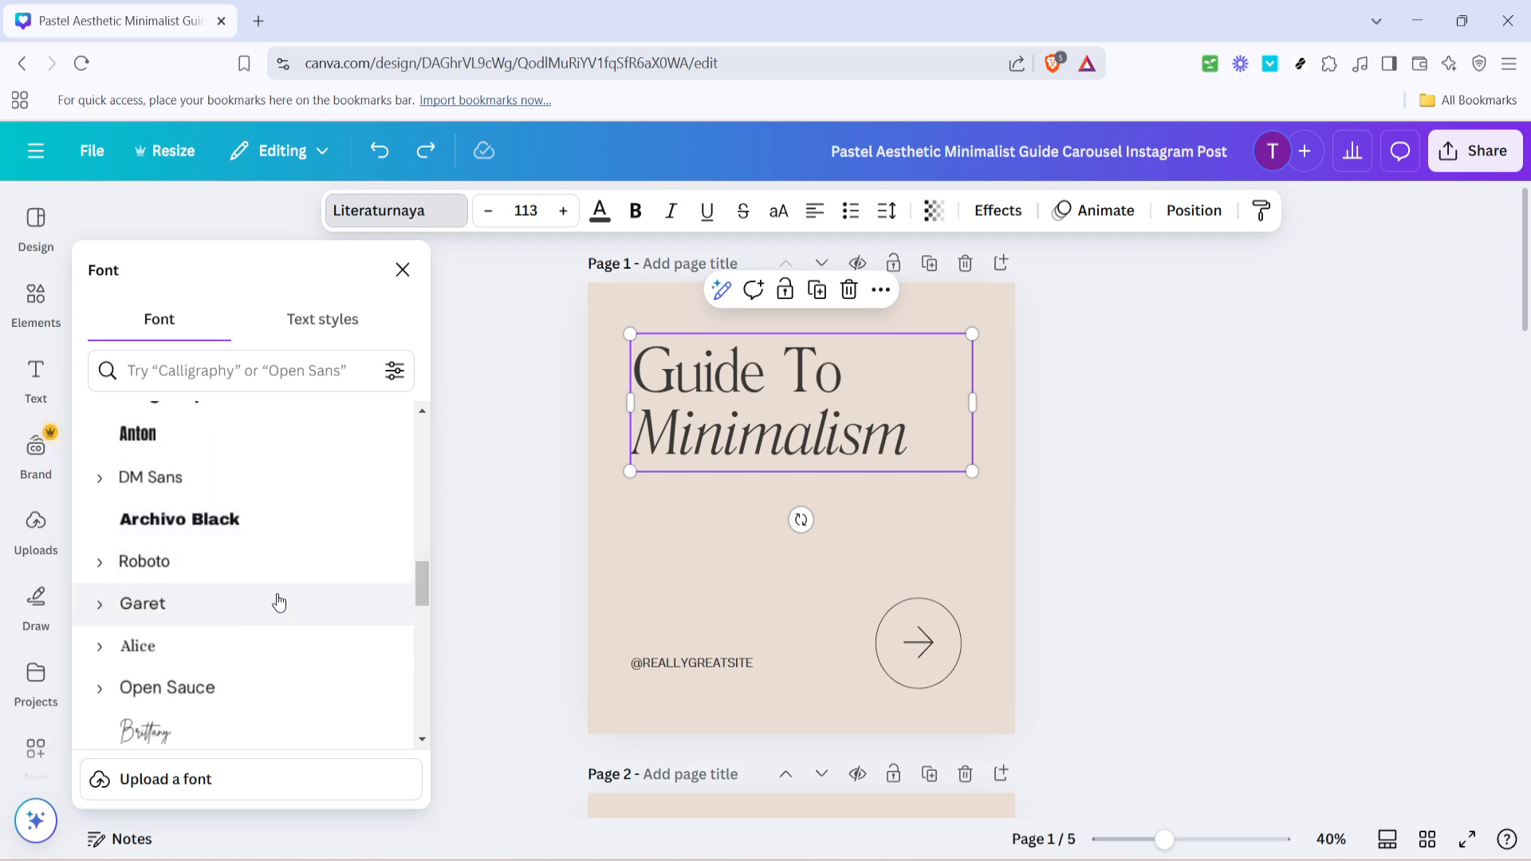
{"action": "scroll", "scroll_direction": "down", "scroll_amount": 3}
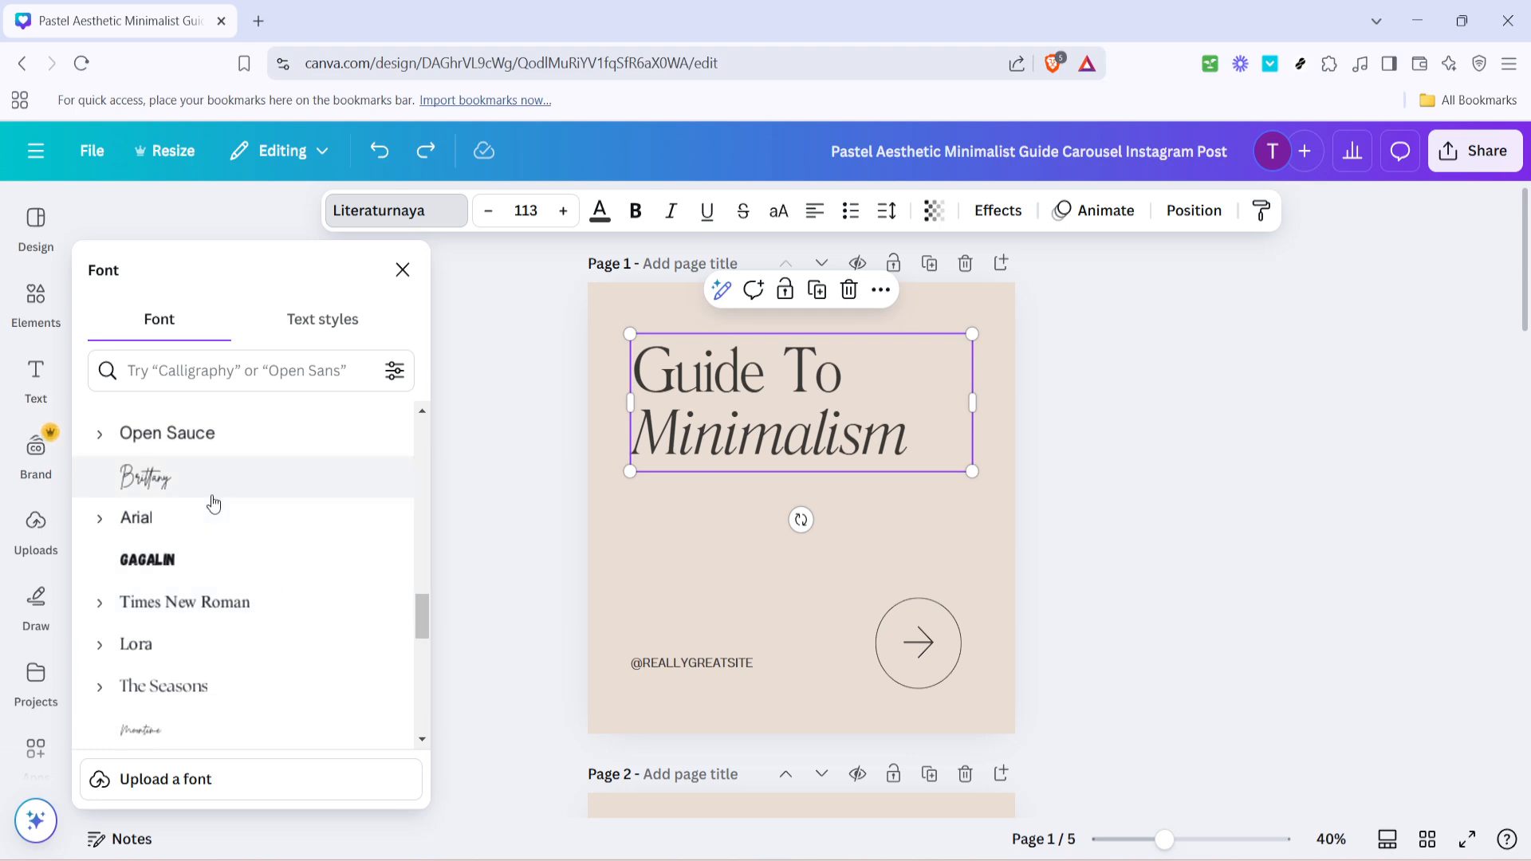
{"action": "left_click", "coordinate": [143, 477]}
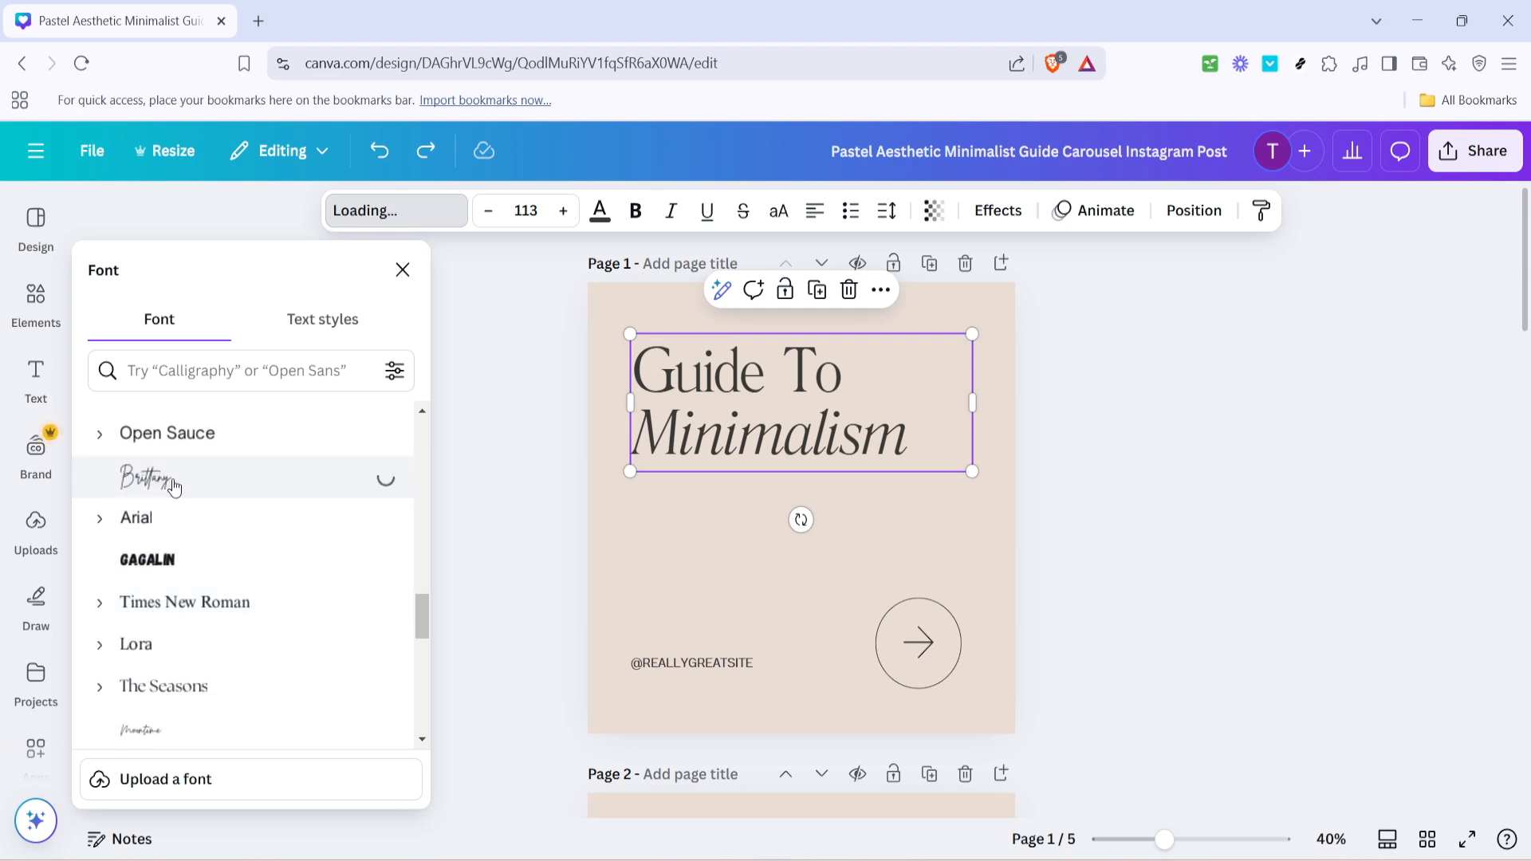
{"action": "left_click", "coordinate": [153, 479]}
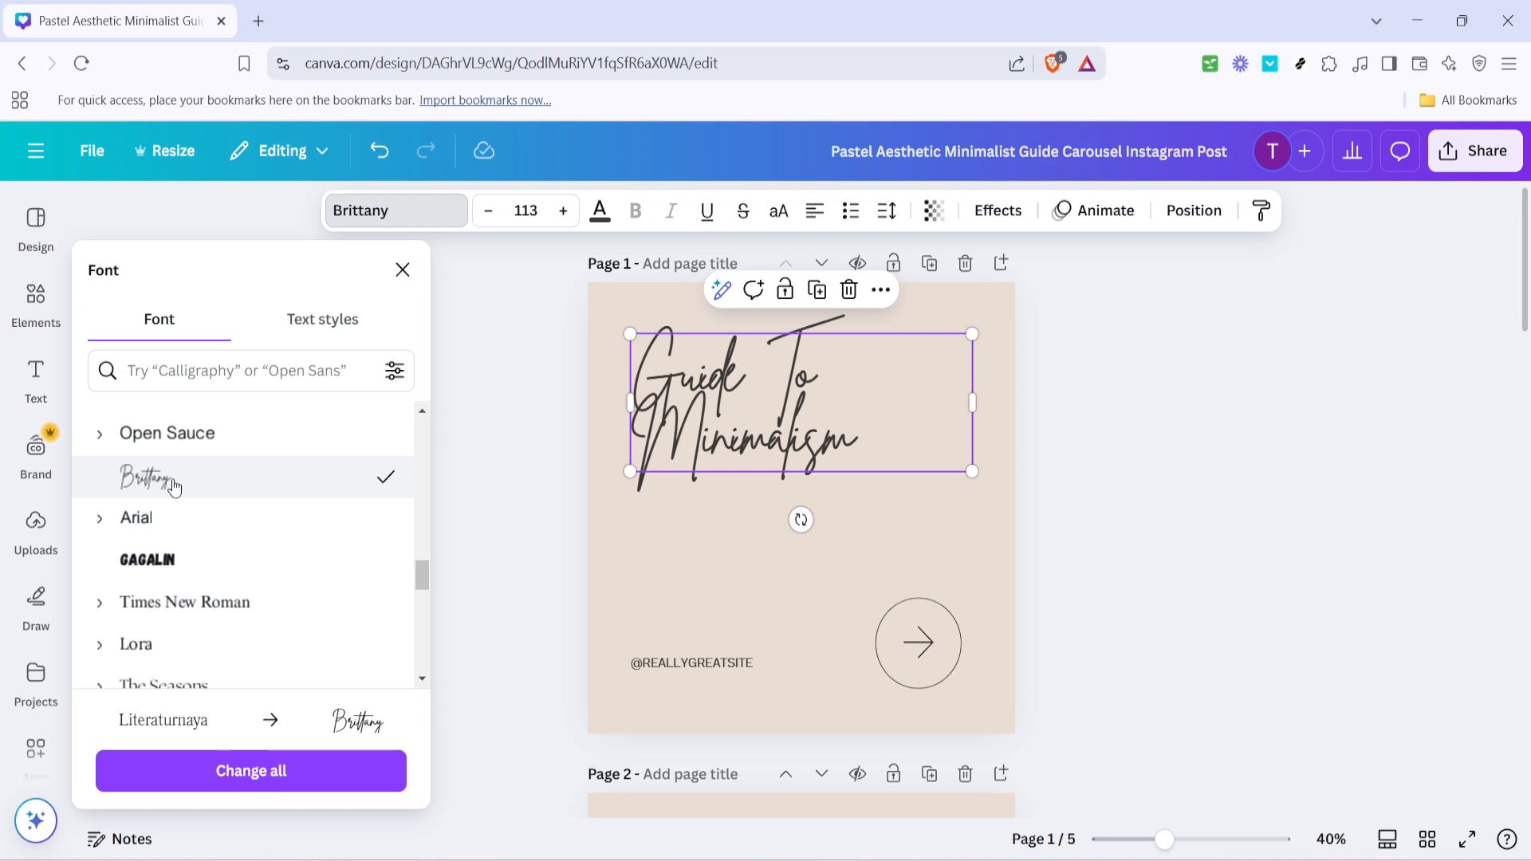
{"action": "mouse_move", "coordinate": [185, 490]}
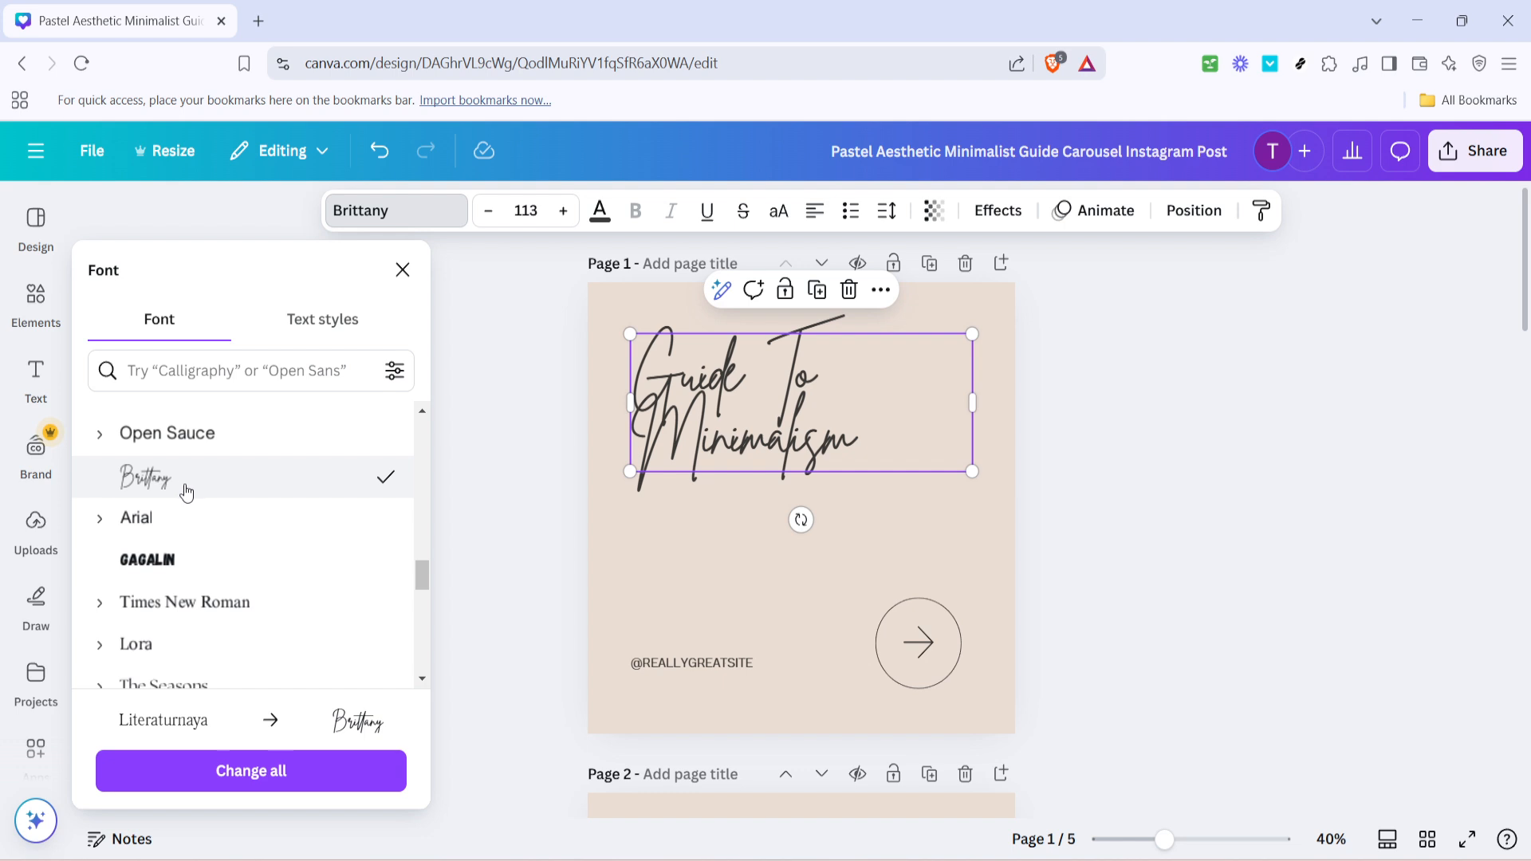
{"action": "mouse_move", "coordinate": [306, 710]}
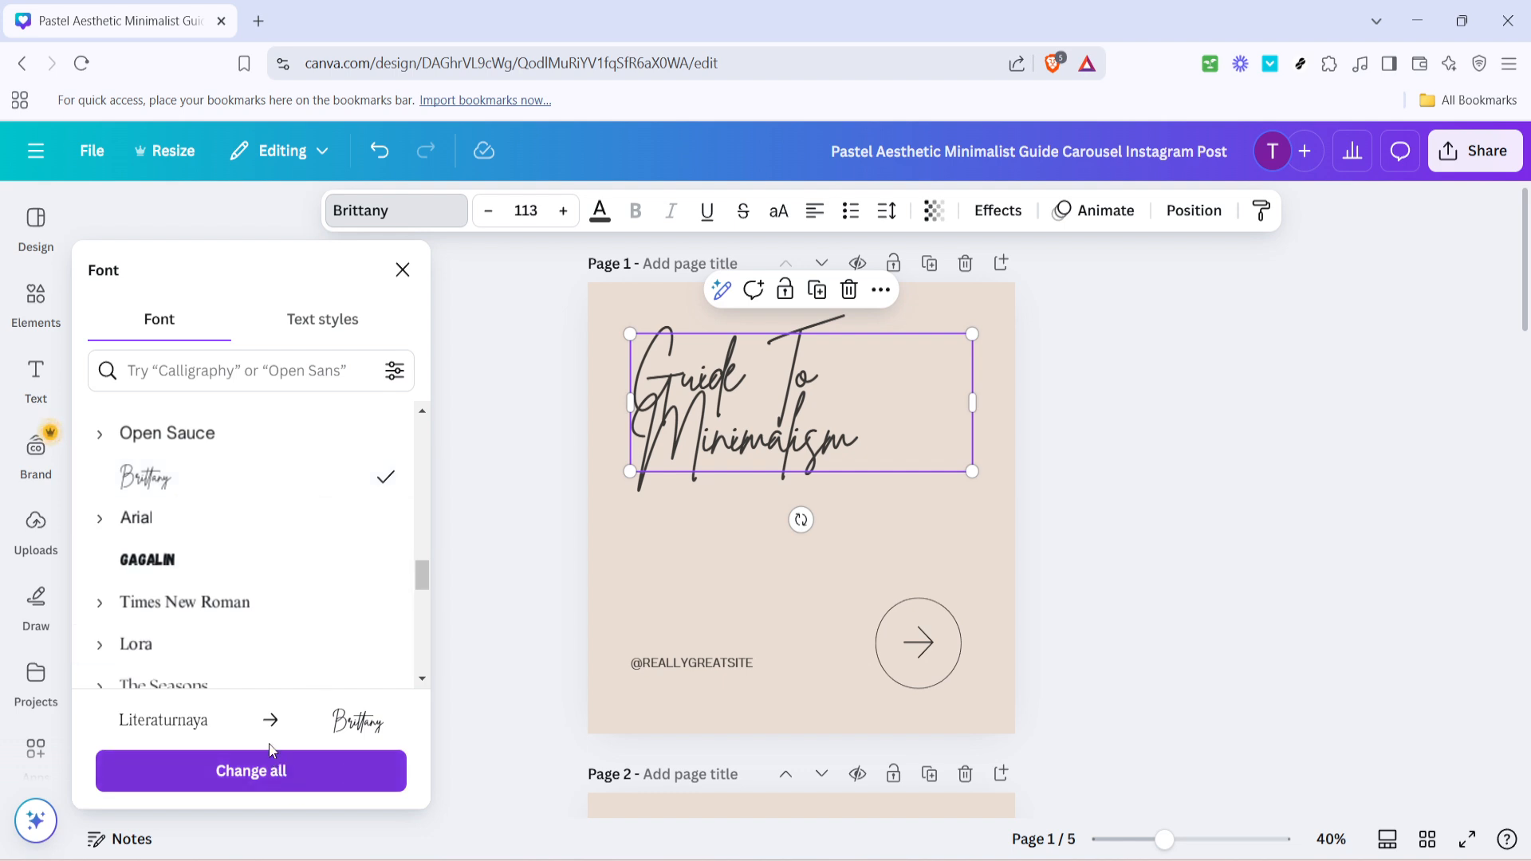
{"action": "mouse_move", "coordinate": [308, 432]}
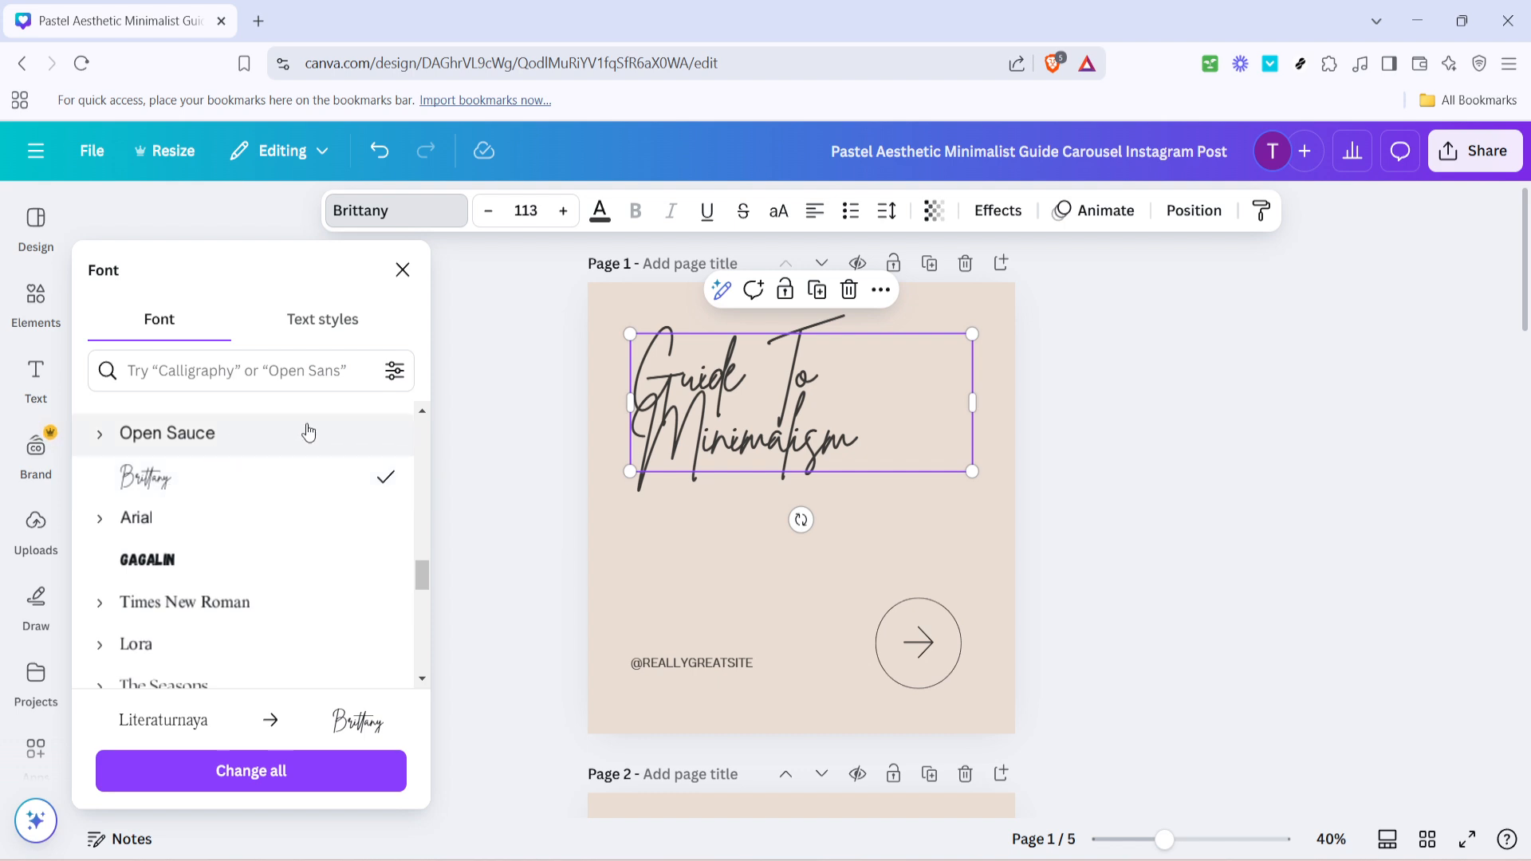
{"action": "mouse_move", "coordinate": [415, 493]}
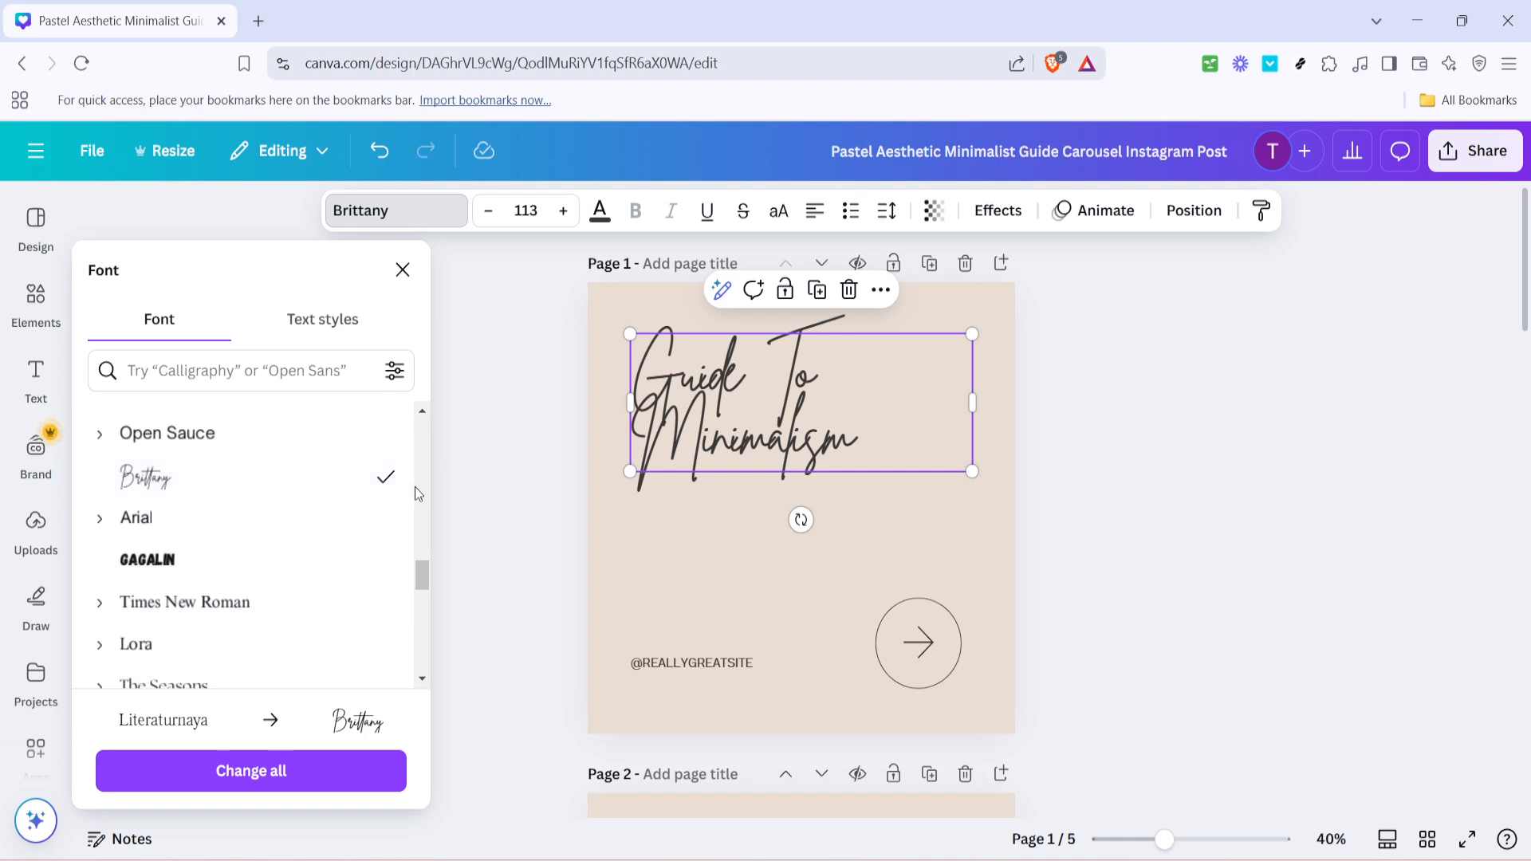
Step: Apply Brittany to all matching heading text across the design with Change all
{"action": "scroll", "scroll_direction": "down", "scroll_amount": 3}
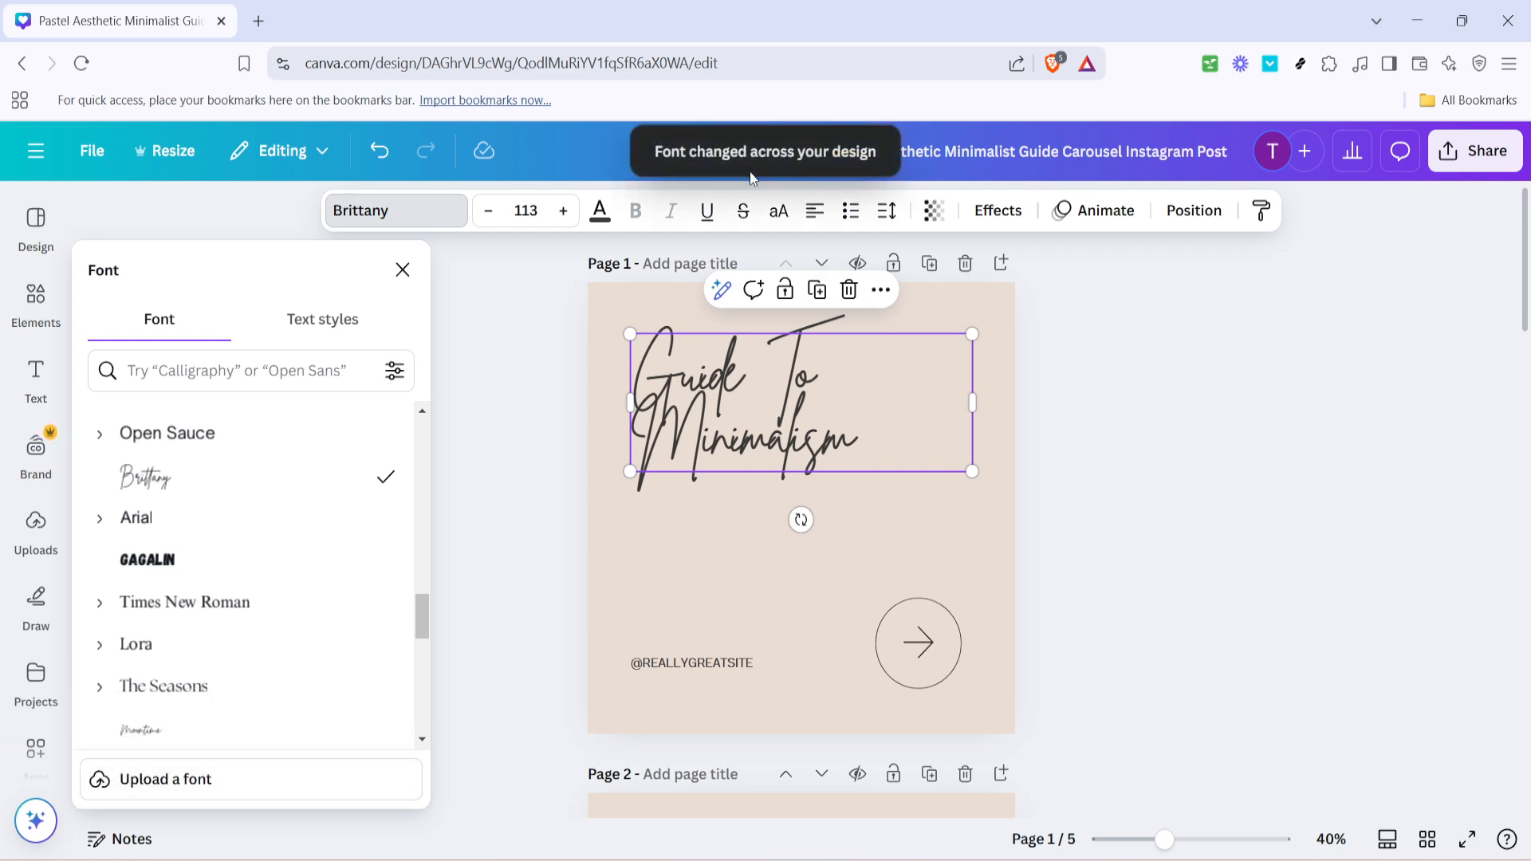
{"action": "mouse_move", "coordinate": [571, 398]}
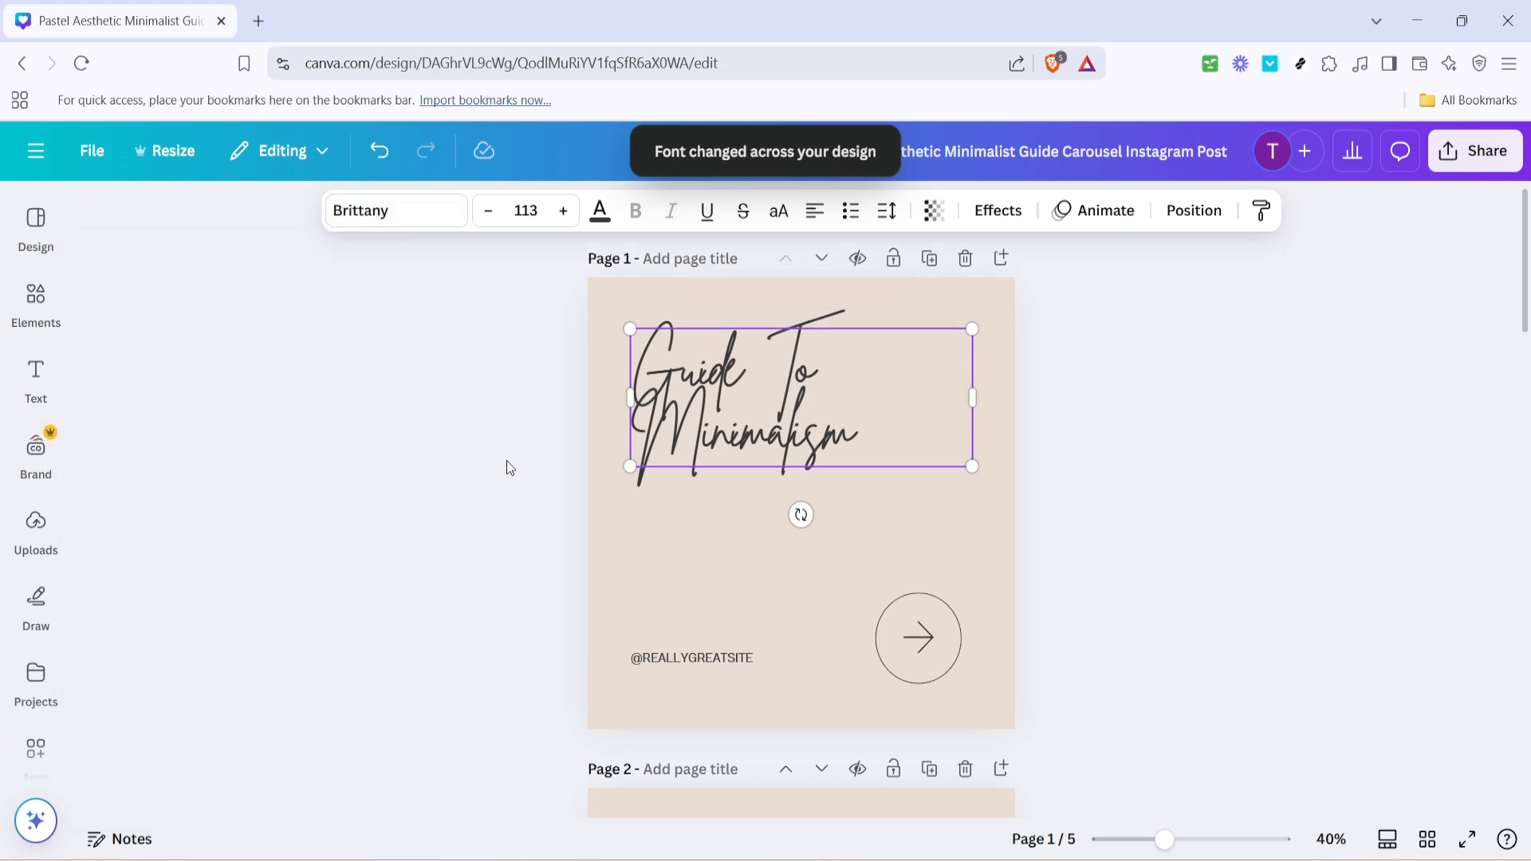
Step: Review pages 1–5 to confirm every heading shows in Brittany, then deselect the page 1 heading
{"action": "scroll", "scroll_direction": "down", "scroll_amount": 3}
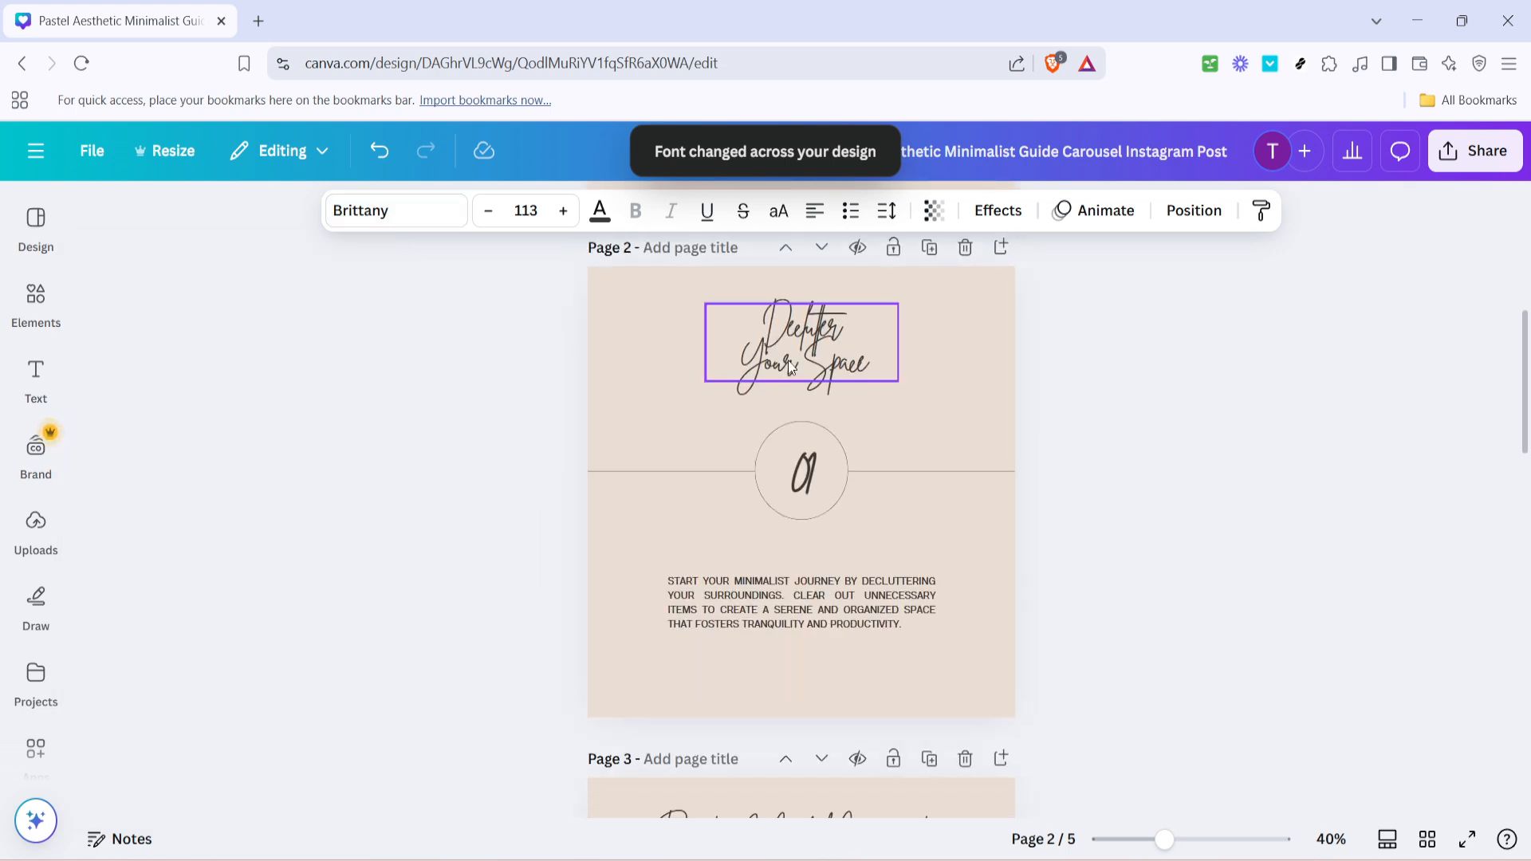
{"action": "scroll", "scroll_direction": "down", "scroll_amount": 3}
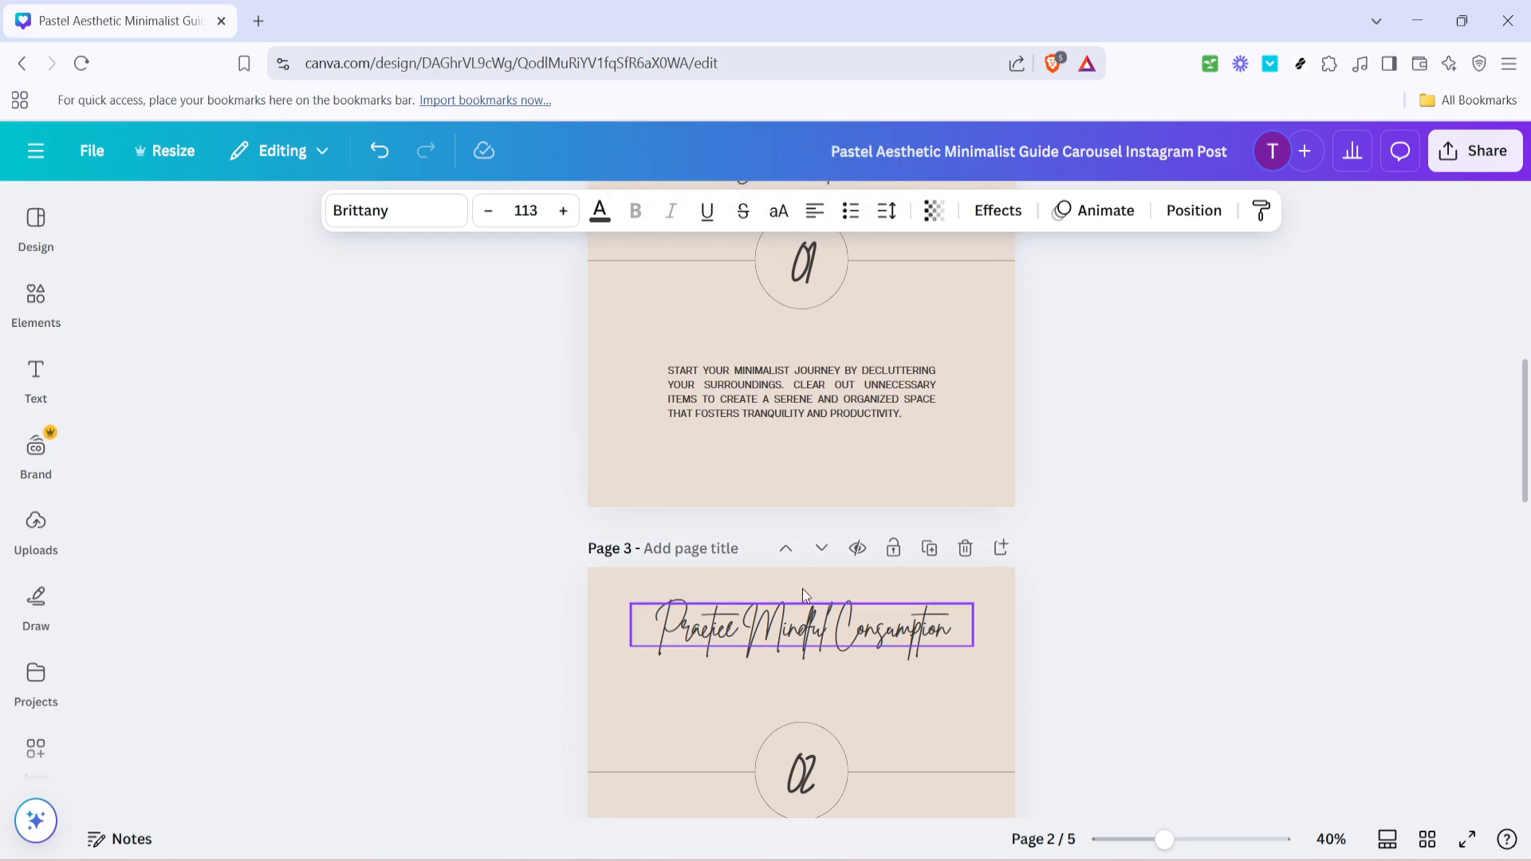
{"action": "scroll", "scroll_direction": "down", "scroll_amount": 3}
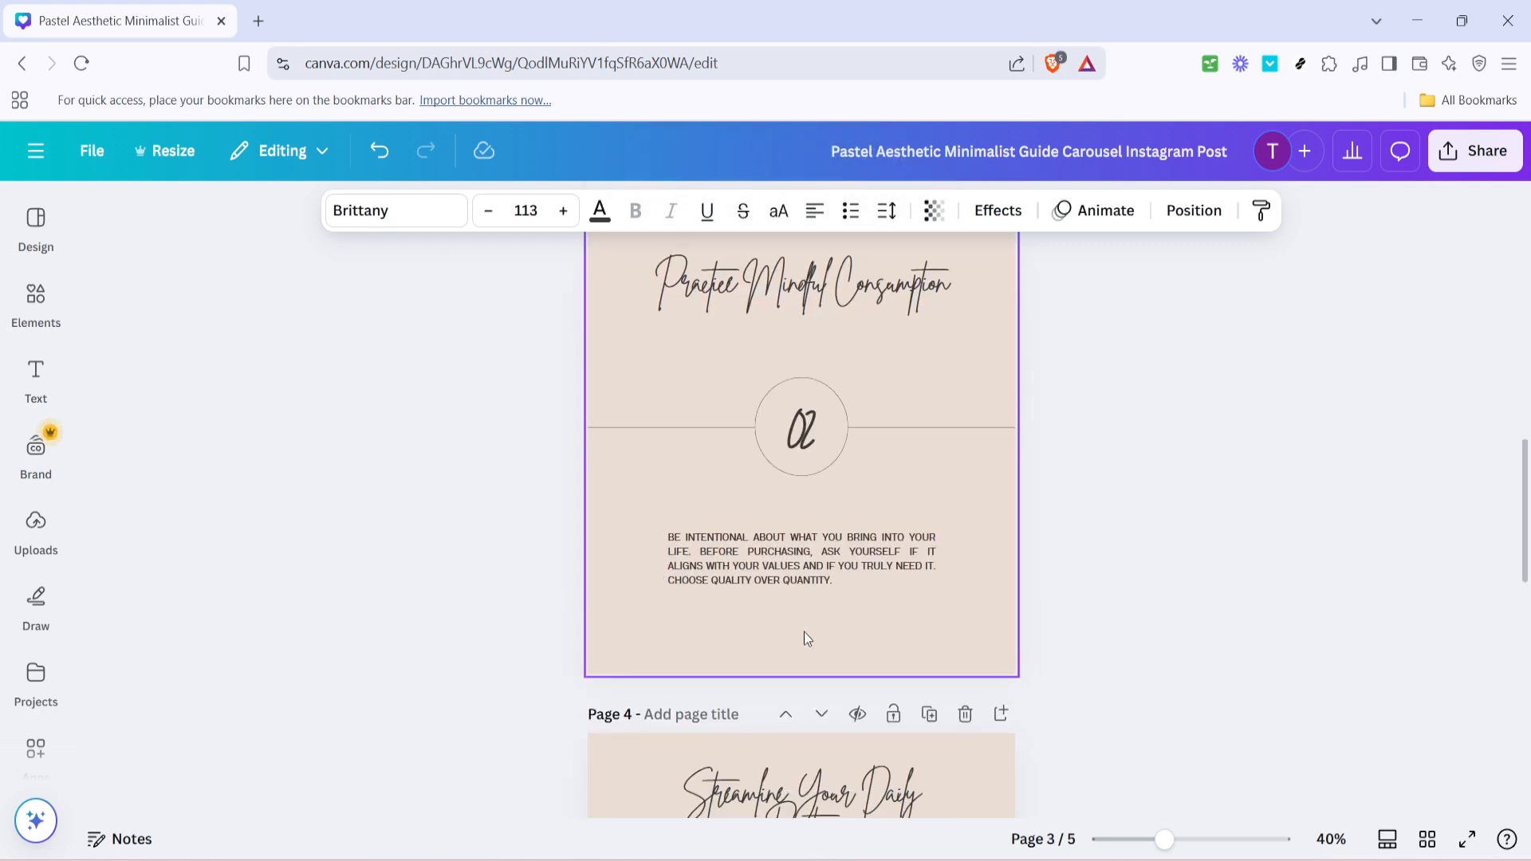
{"action": "scroll", "scroll_direction": "down", "scroll_amount": 3}
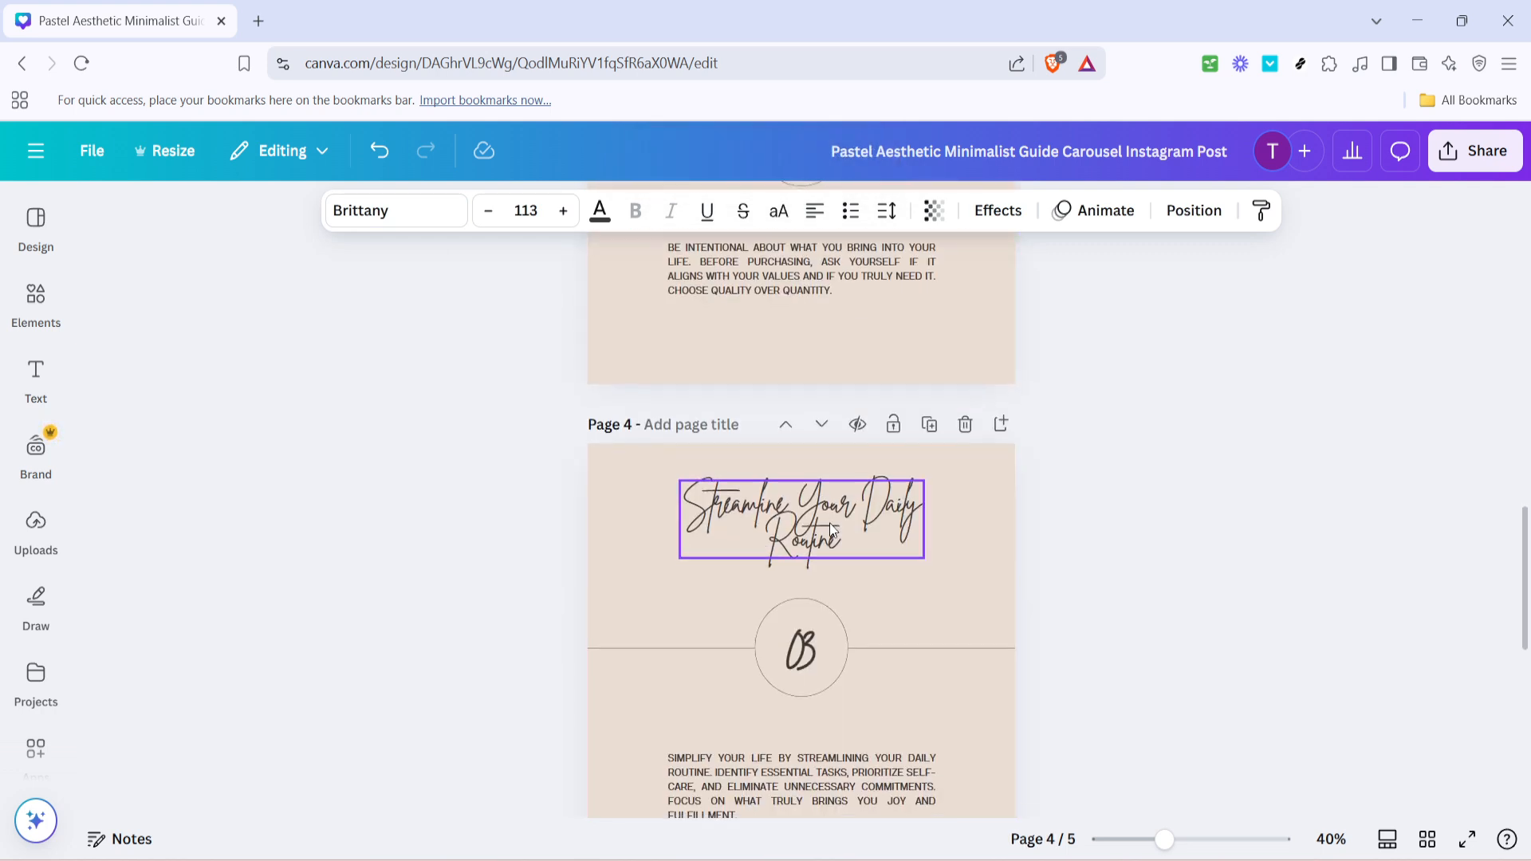
{"action": "scroll", "scroll_direction": "down", "scroll_amount": 3}
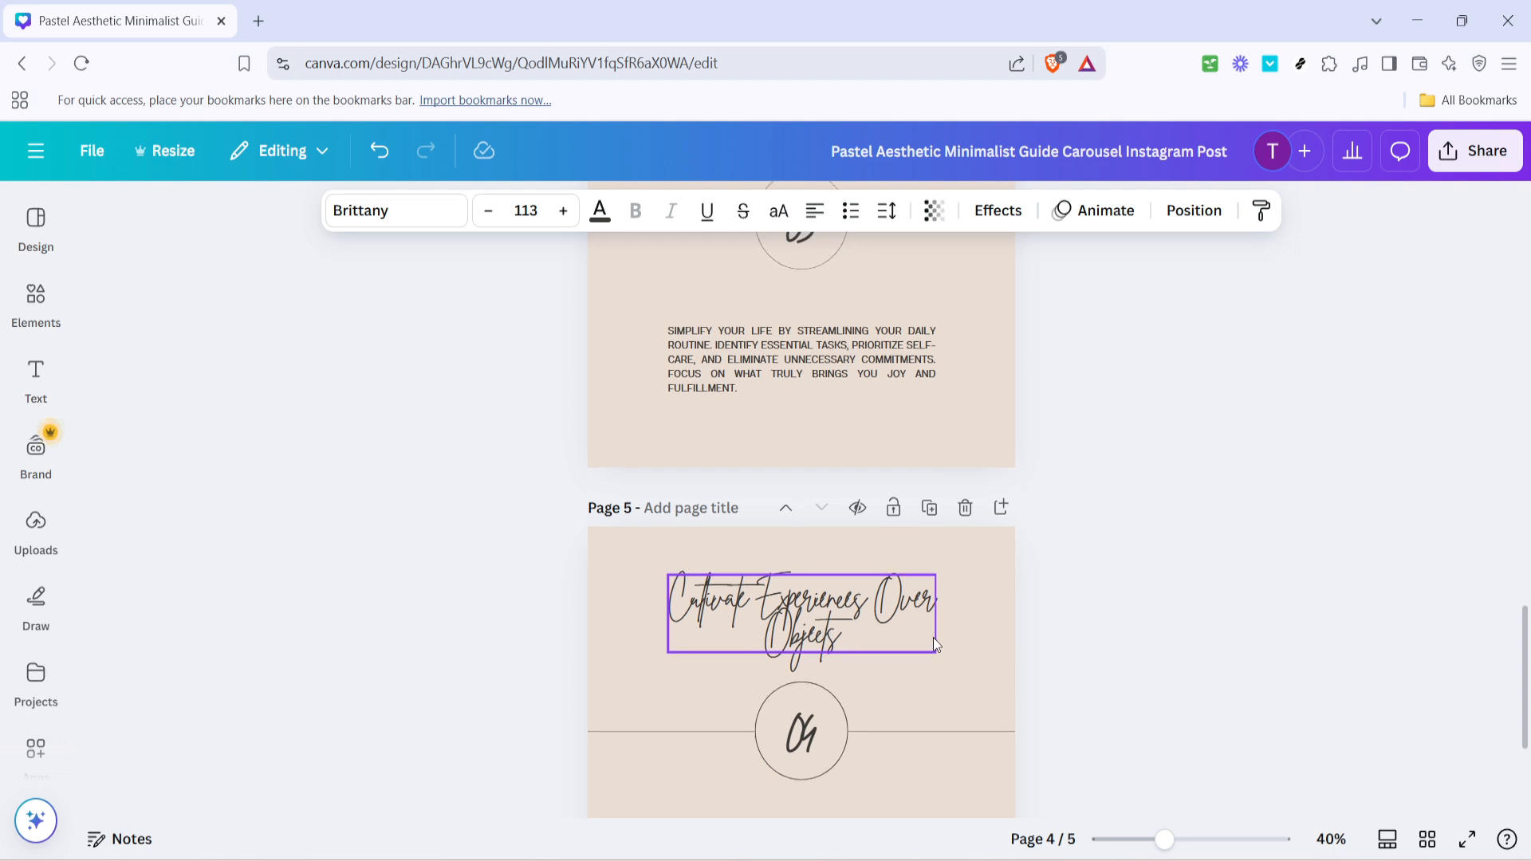
{"action": "scroll", "scroll_direction": "down", "scroll_amount": 3}
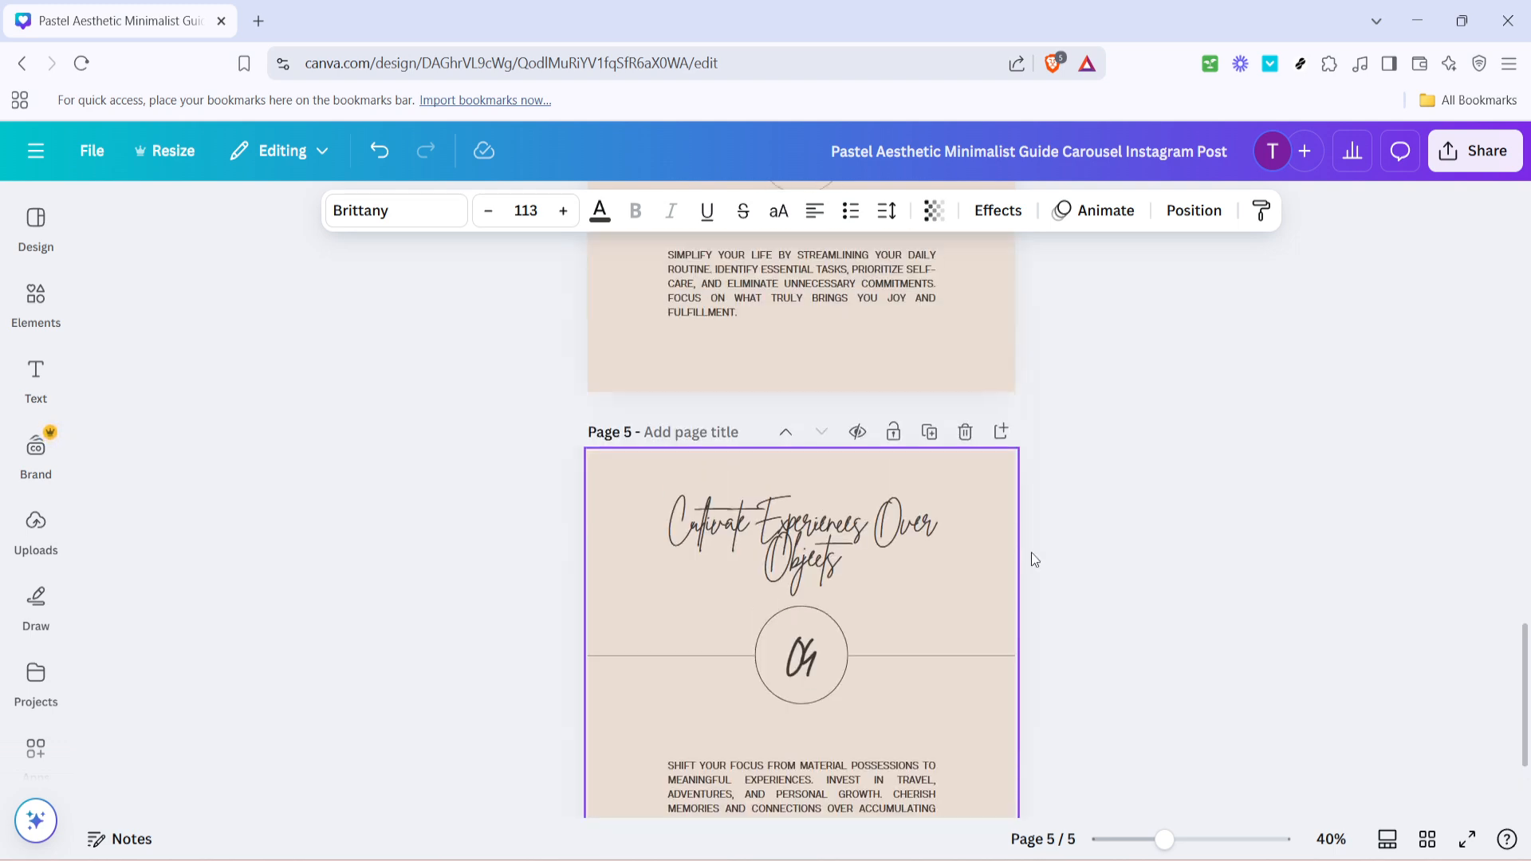
{"action": "scroll", "scroll_direction": "up", "scroll_amount": 3}
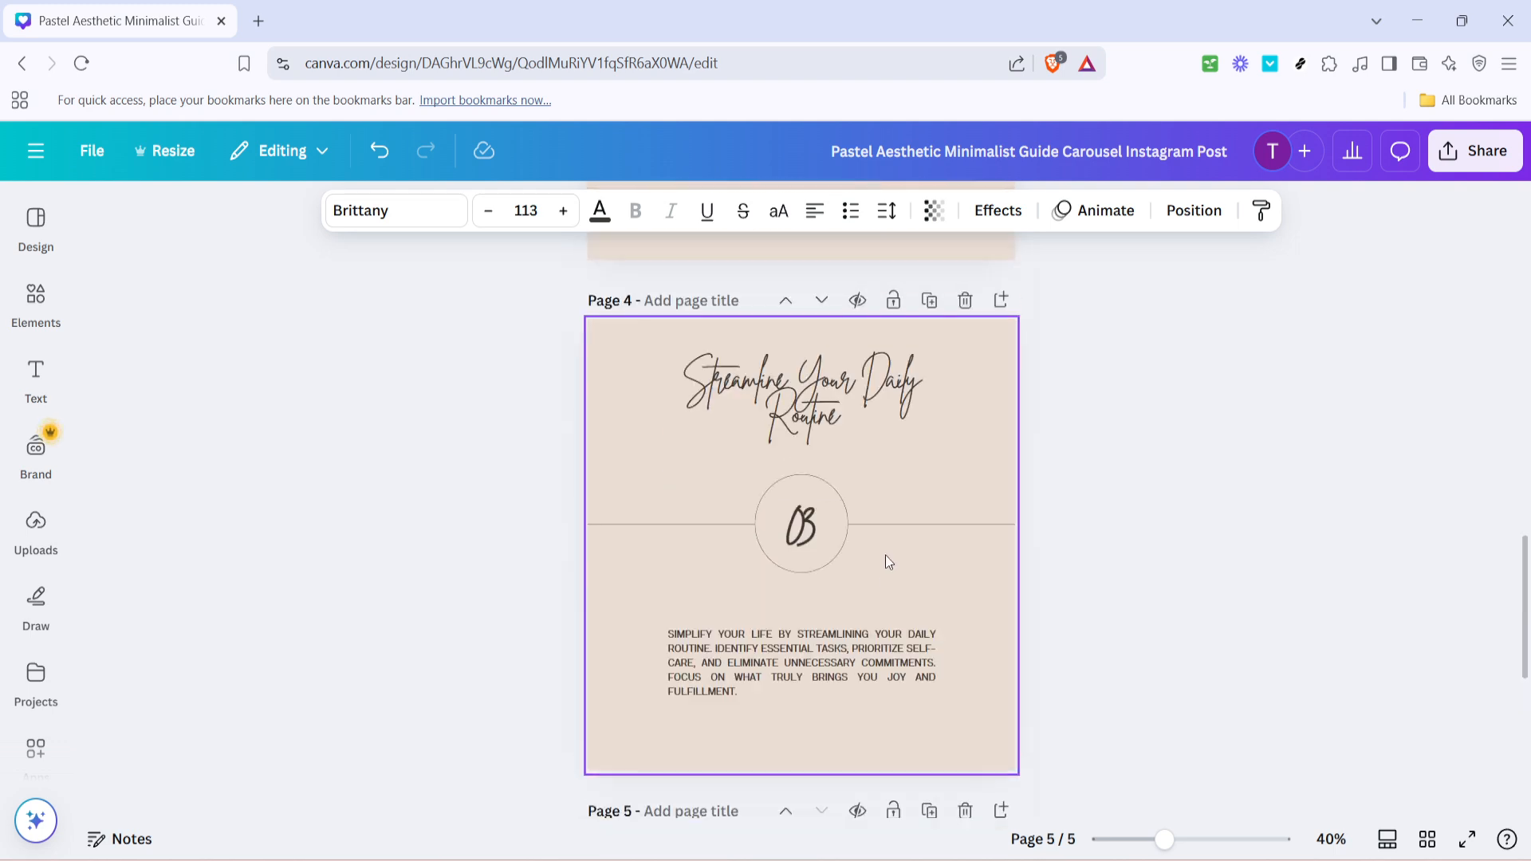
{"action": "scroll", "scroll_direction": "up", "scroll_amount": 3}
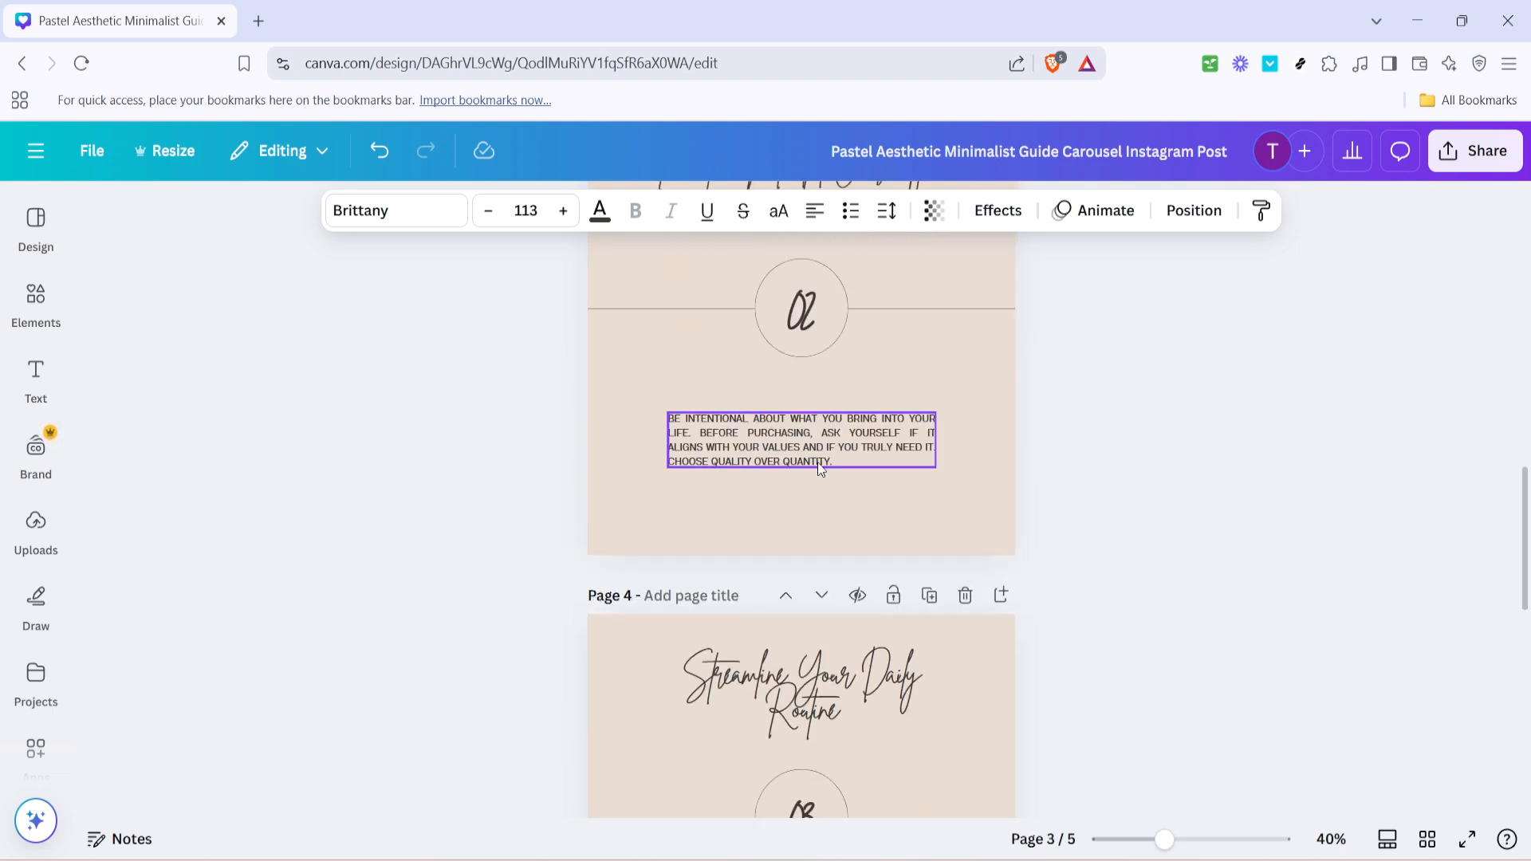
{"action": "scroll", "scroll_direction": "up", "scroll_amount": 3}
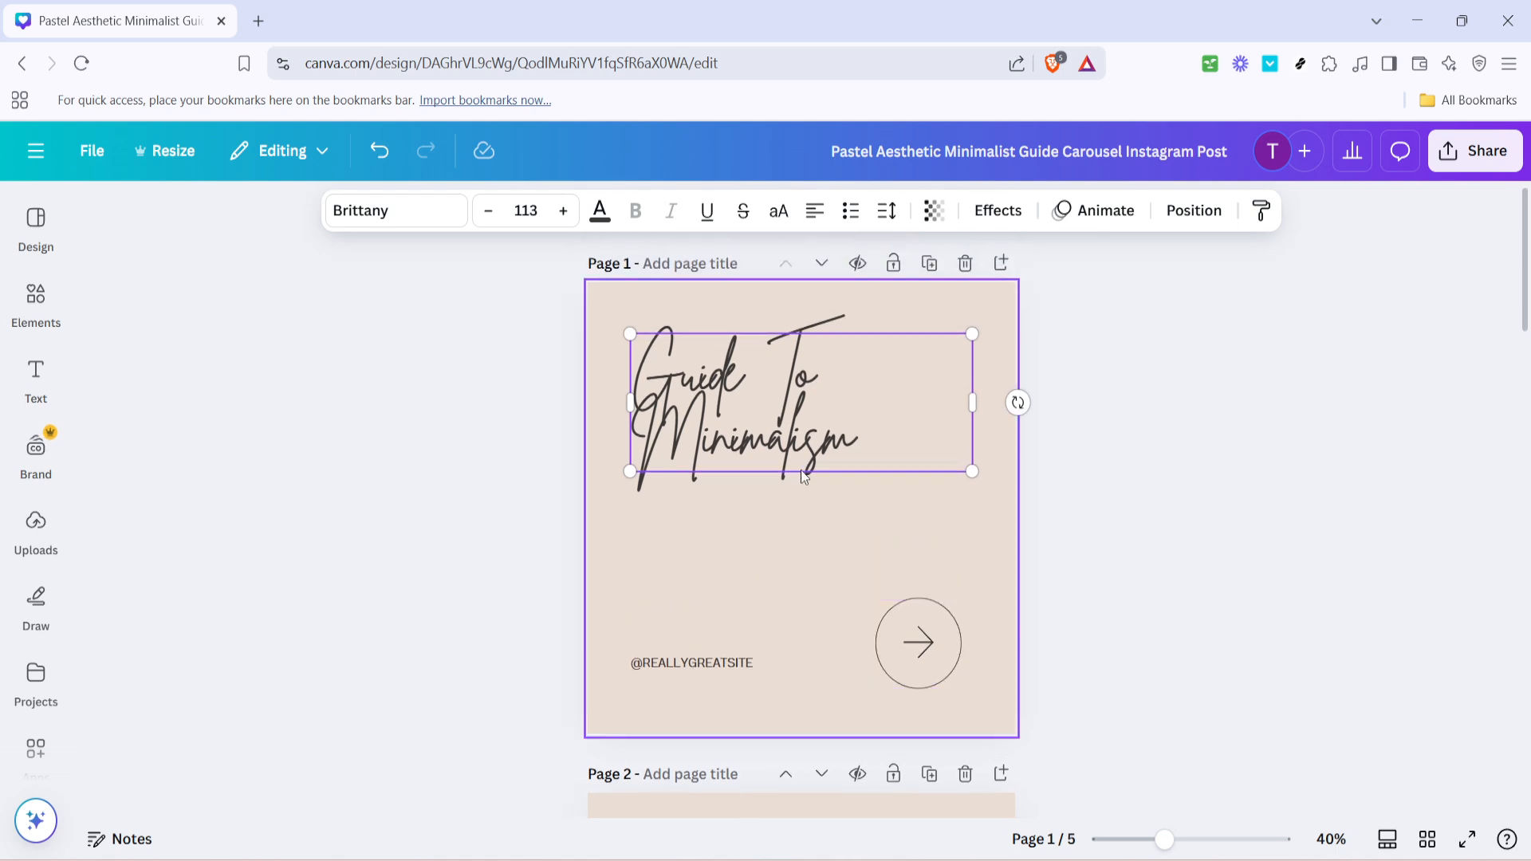
{"action": "left_click", "coordinate": [1367, 528]}
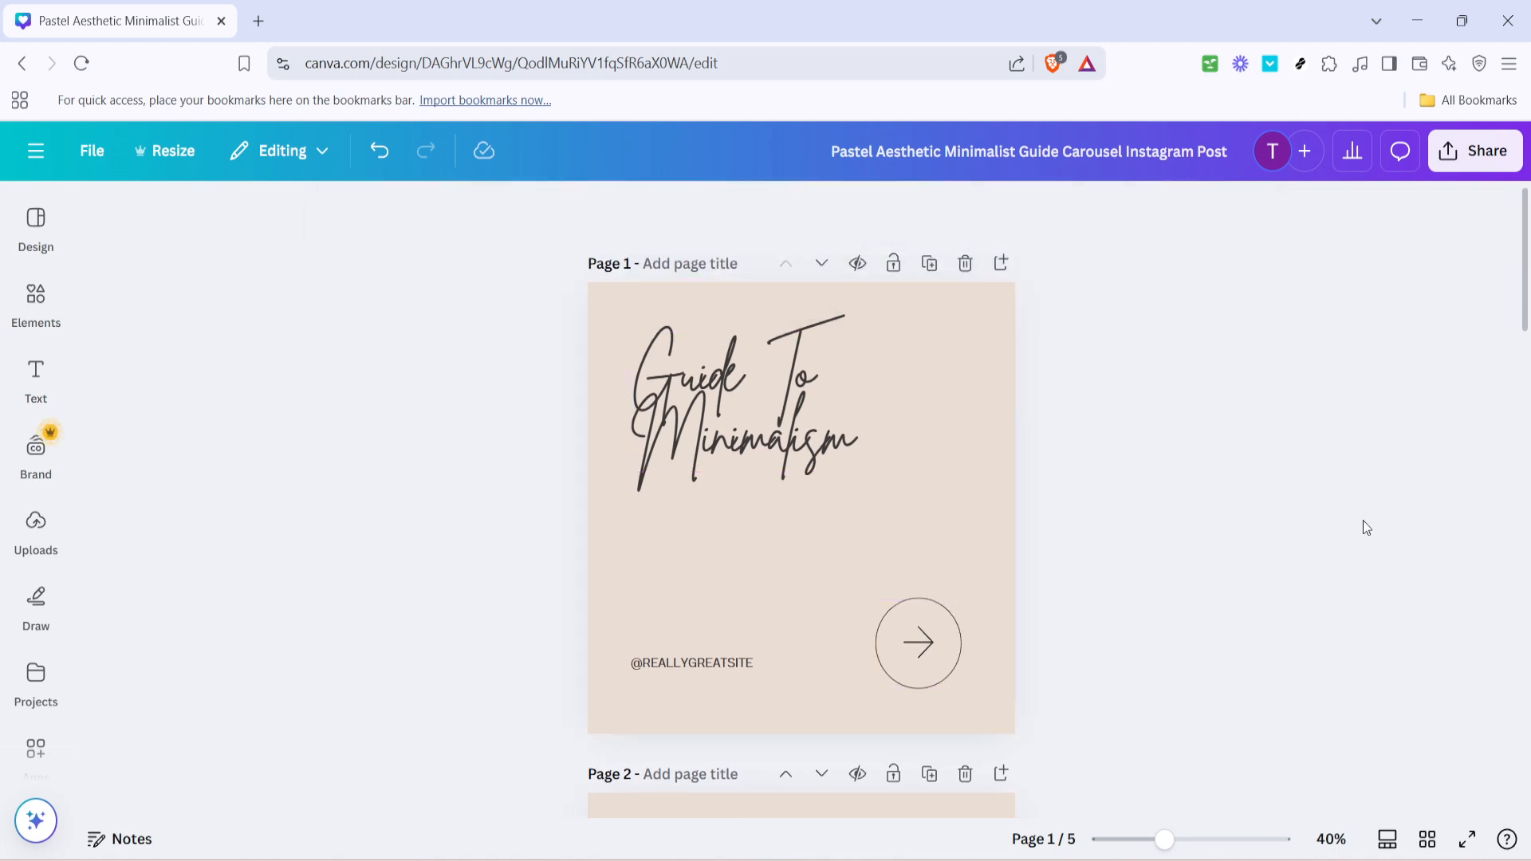